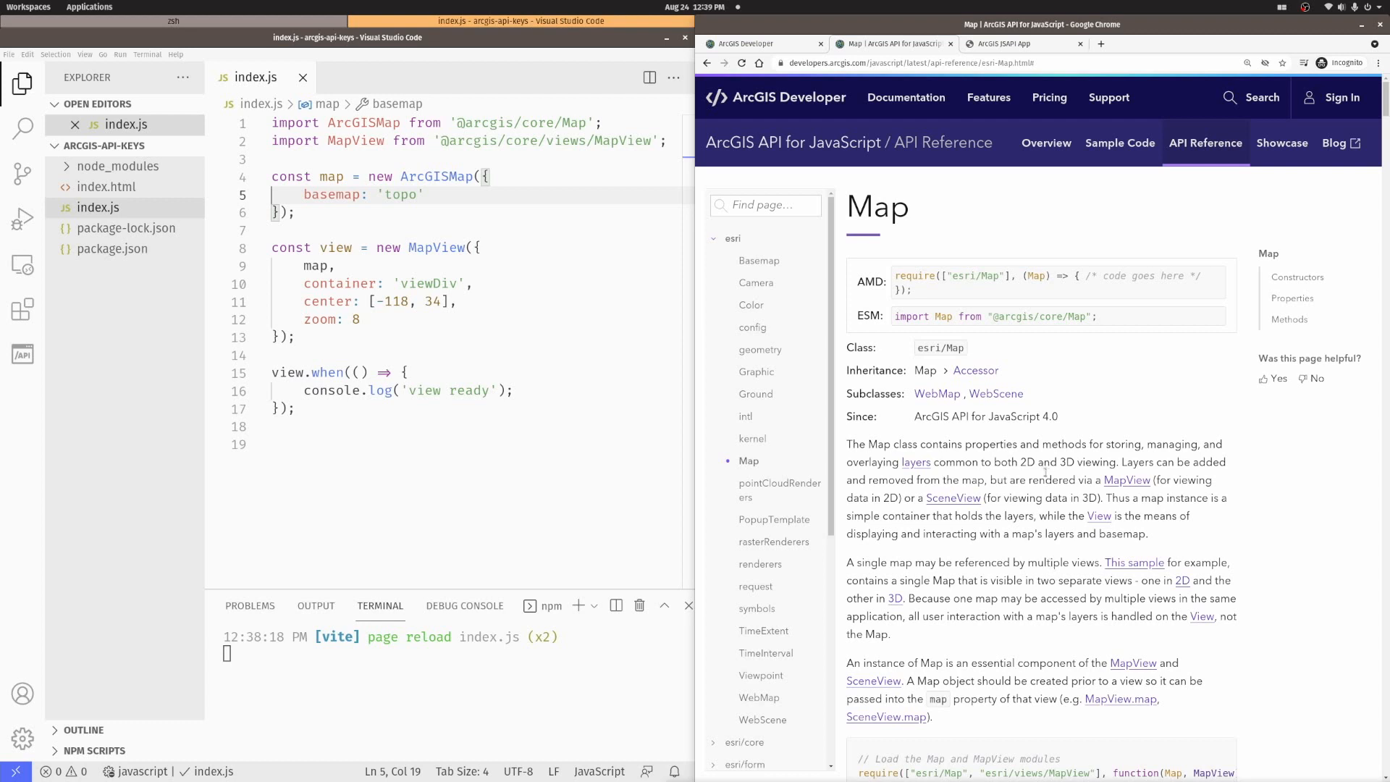
Step: Open the Map Properties docs and scroll through the 'Basemaps for use with API keys' table
{"action": "left_click", "coordinate": [1003, 44]}
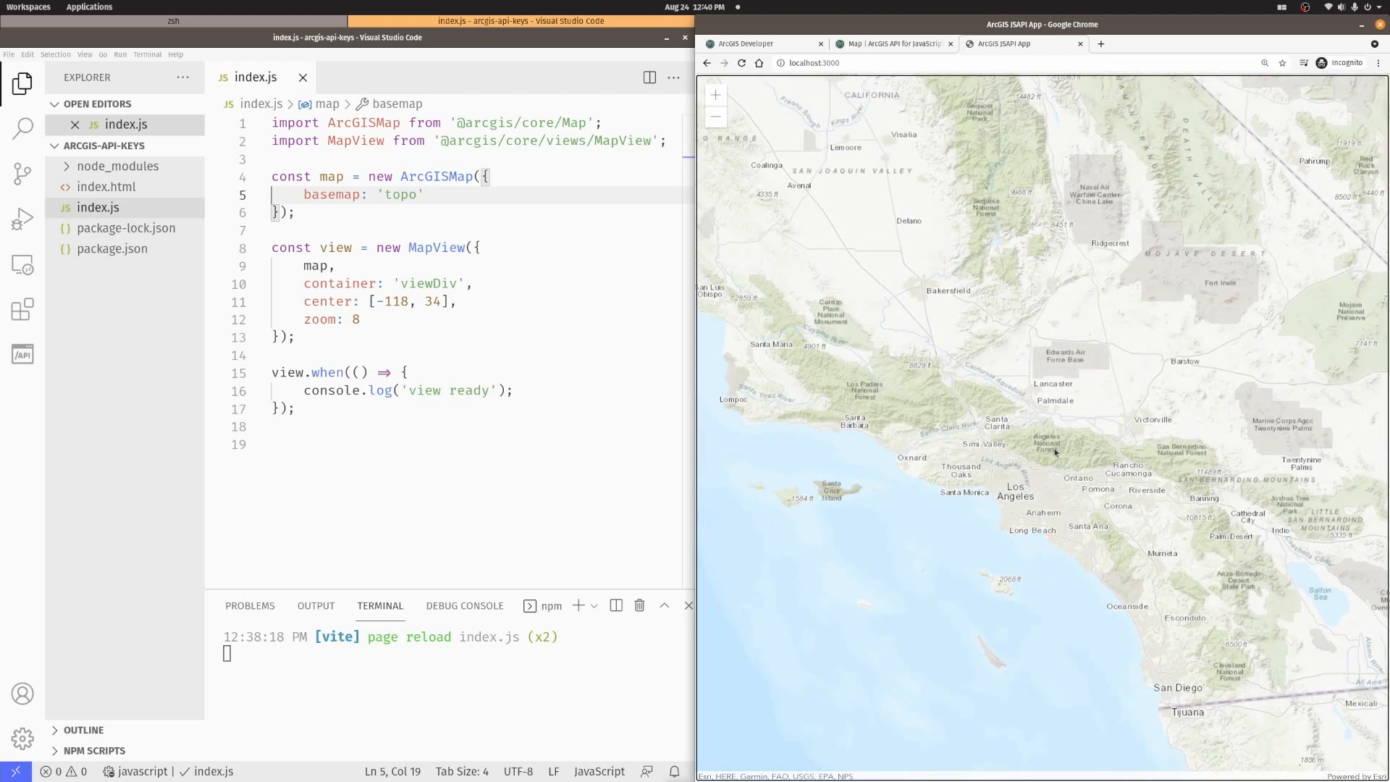
{"action": "left_click", "coordinate": [898, 43]}
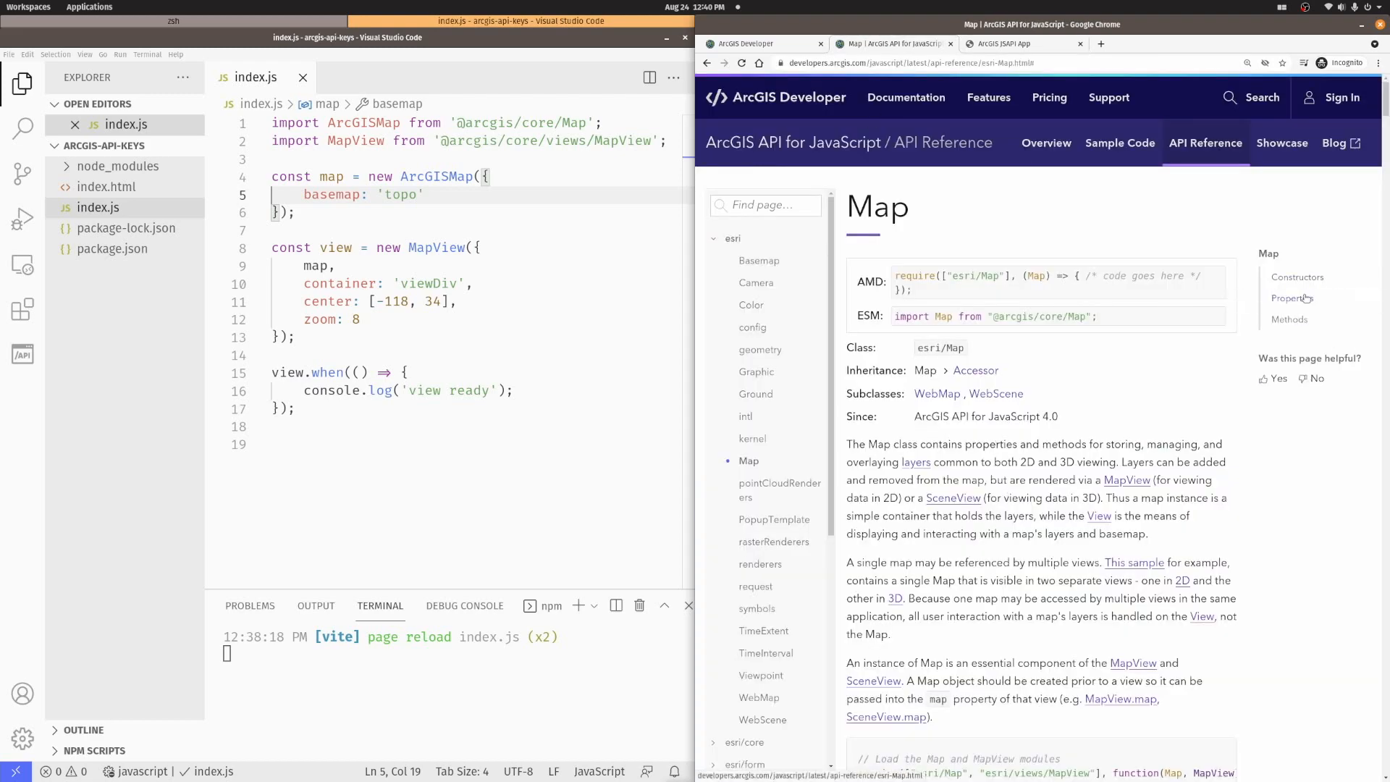
{"action": "left_click", "coordinate": [1291, 299]}
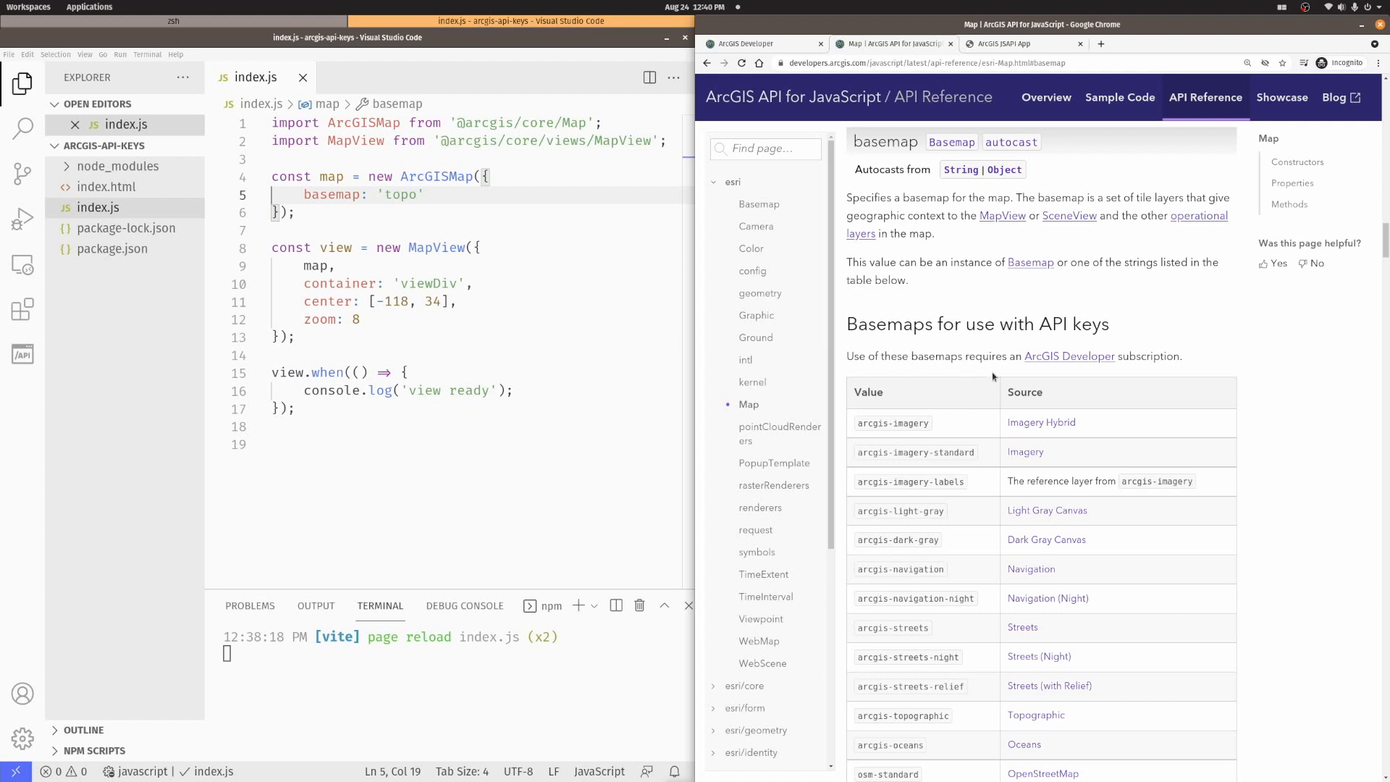
{"action": "mouse_move", "coordinate": [997, 371]}
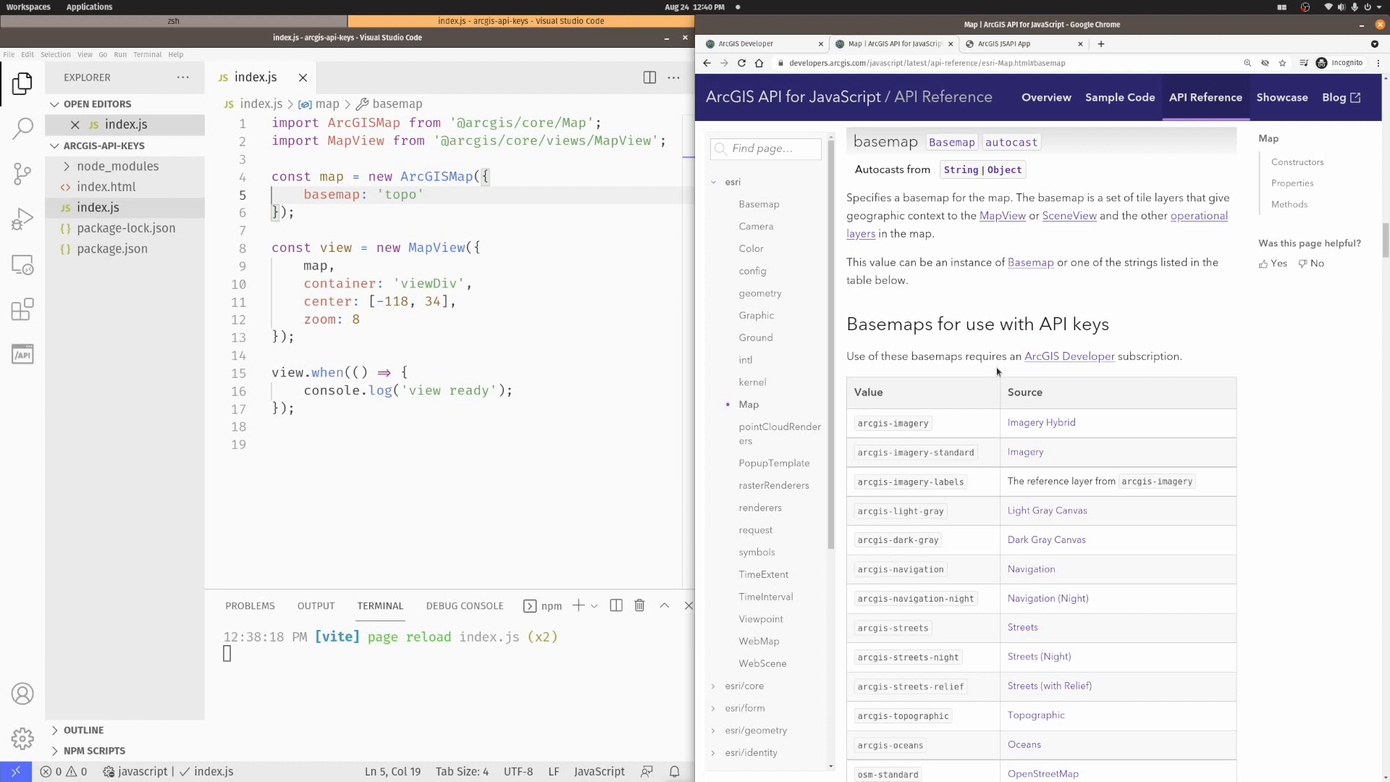
{"action": "mouse_move", "coordinate": [963, 377]}
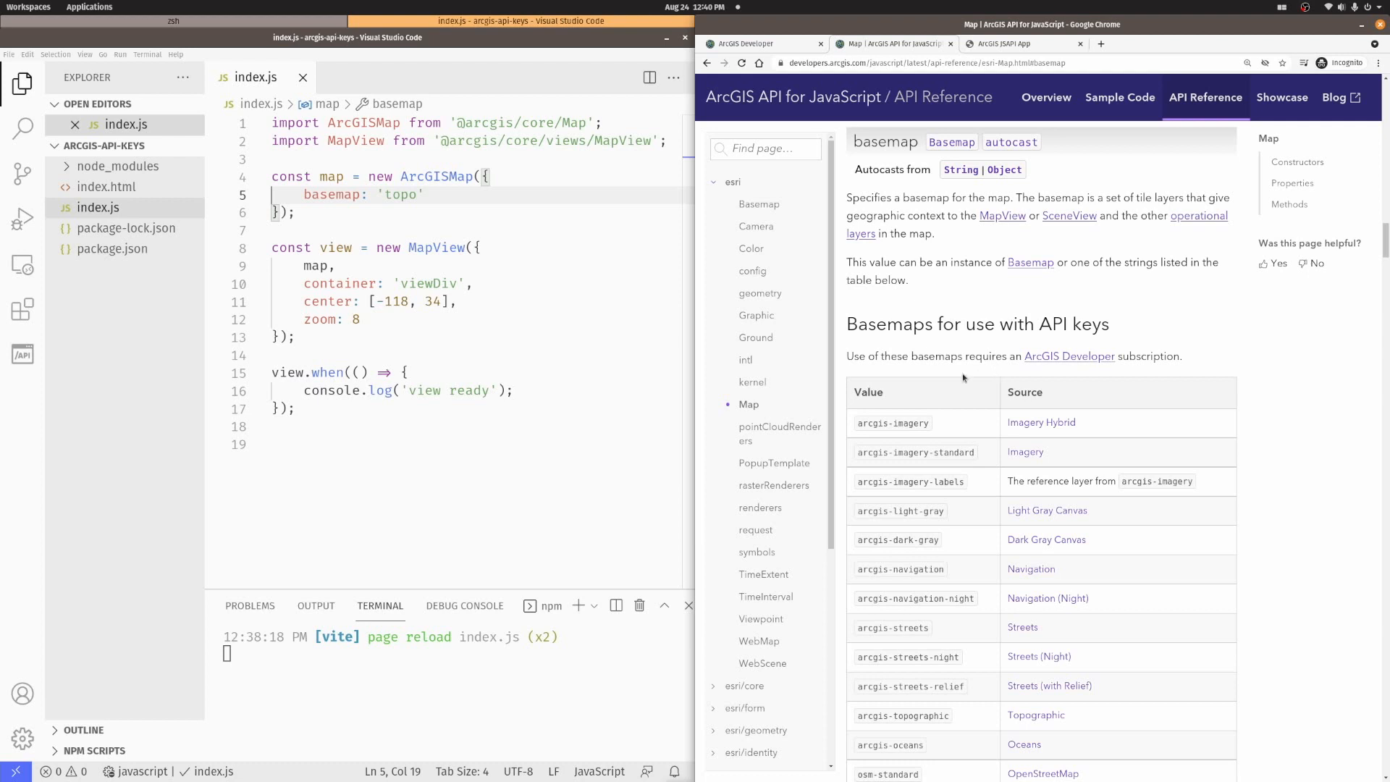
{"action": "scroll", "scroll_direction": "down", "scroll_amount": 3}
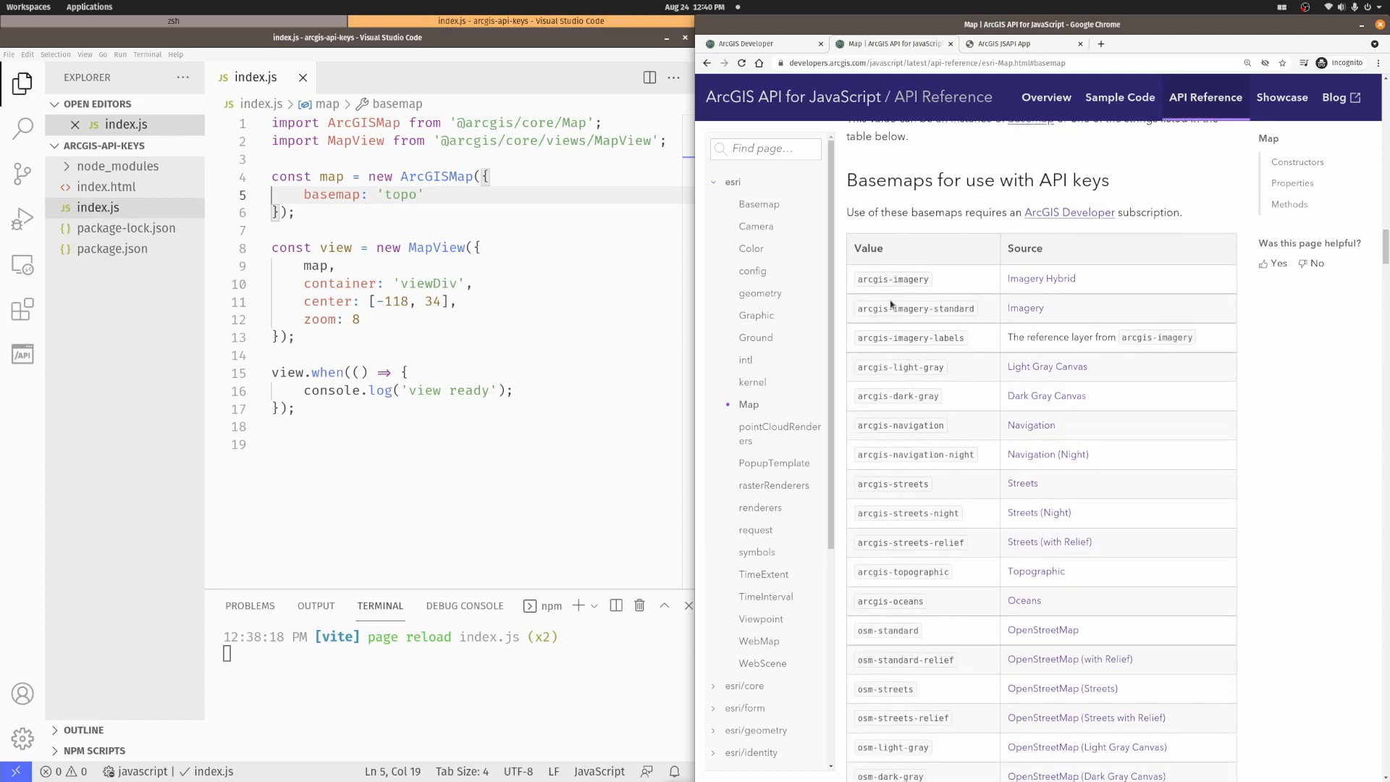
{"action": "scroll", "scroll_direction": "down", "scroll_amount": 3}
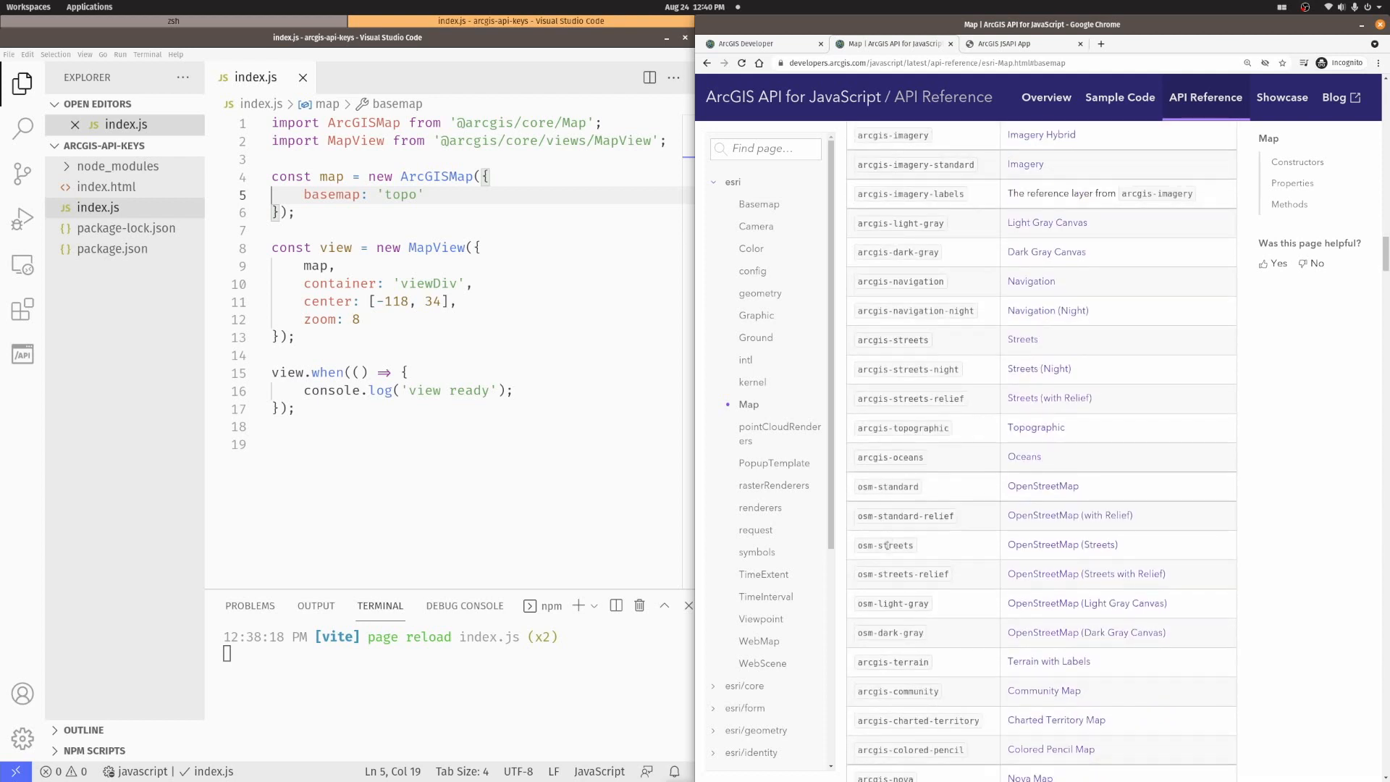
{"action": "scroll", "scroll_direction": "down", "scroll_amount": 3}
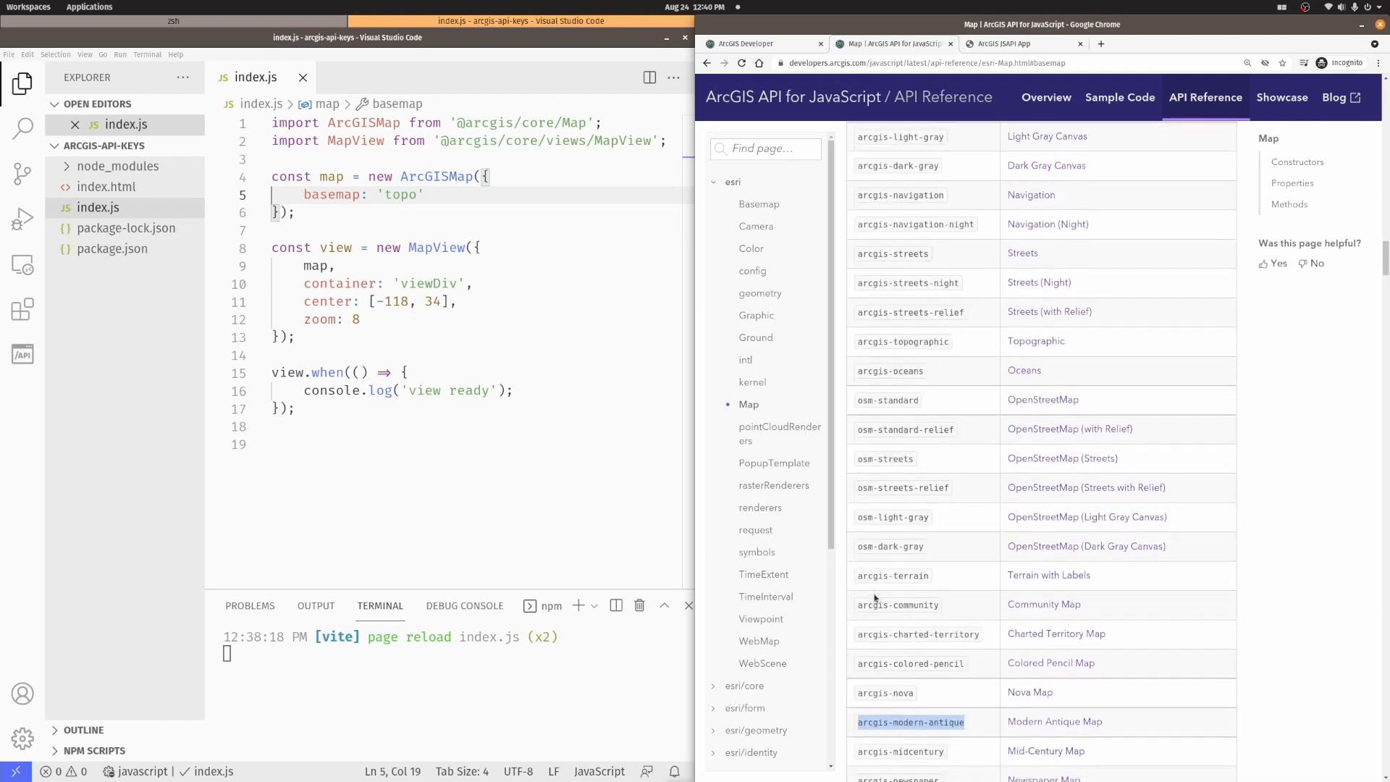
{"action": "scroll", "scroll_direction": "down", "scroll_amount": 3}
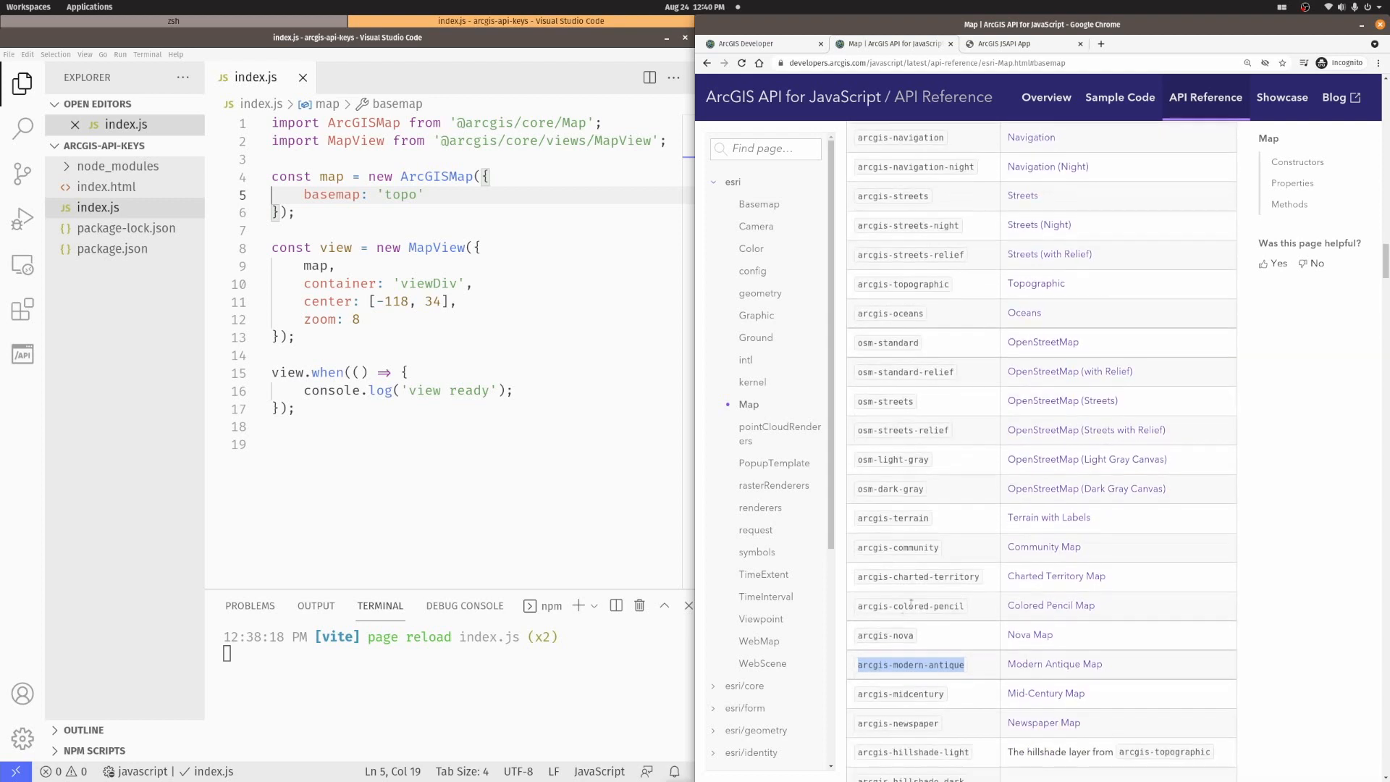
{"action": "scroll", "scroll_direction": "down", "scroll_amount": 3}
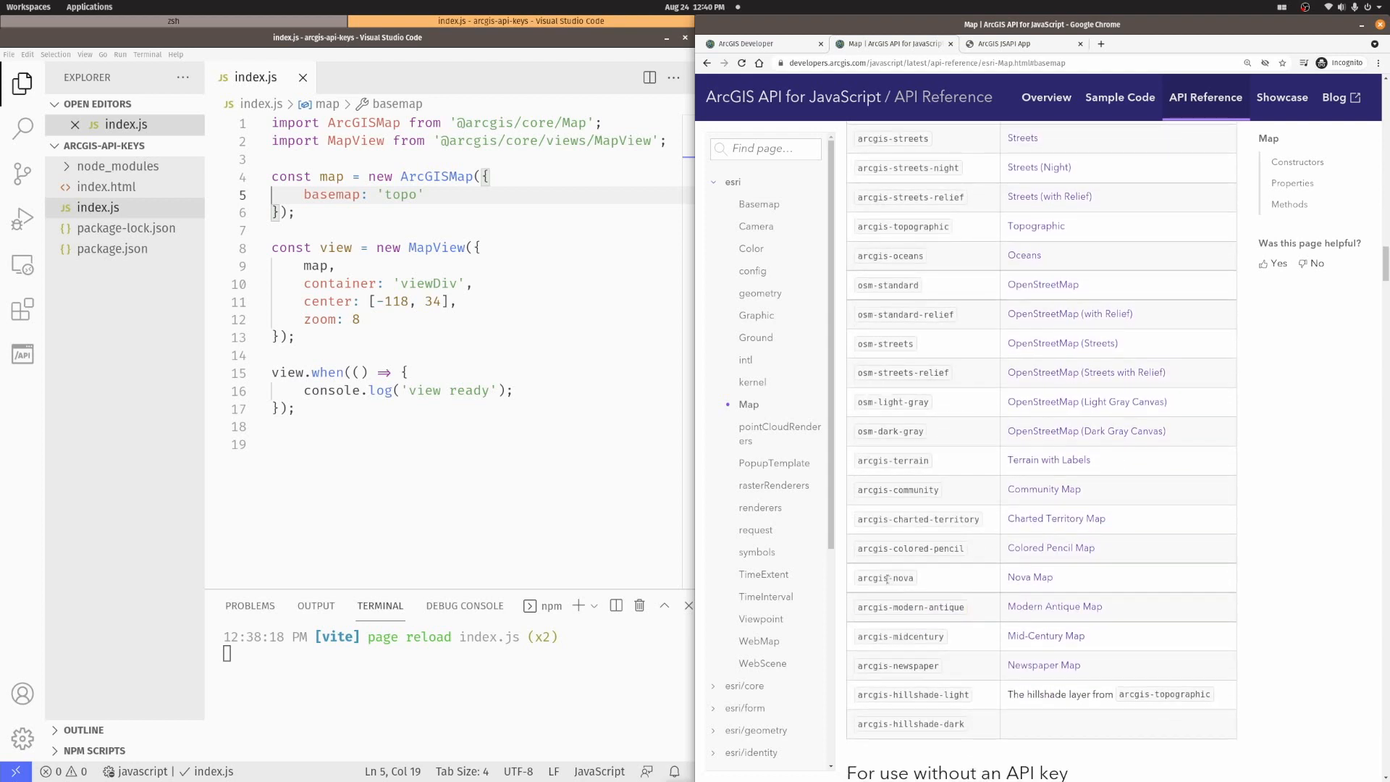
Step: Replace the 'topo' basemap with 'arcgis-nova' in index.js, save, and check the local app
{"action": "double_click", "coordinate": [885, 578]}
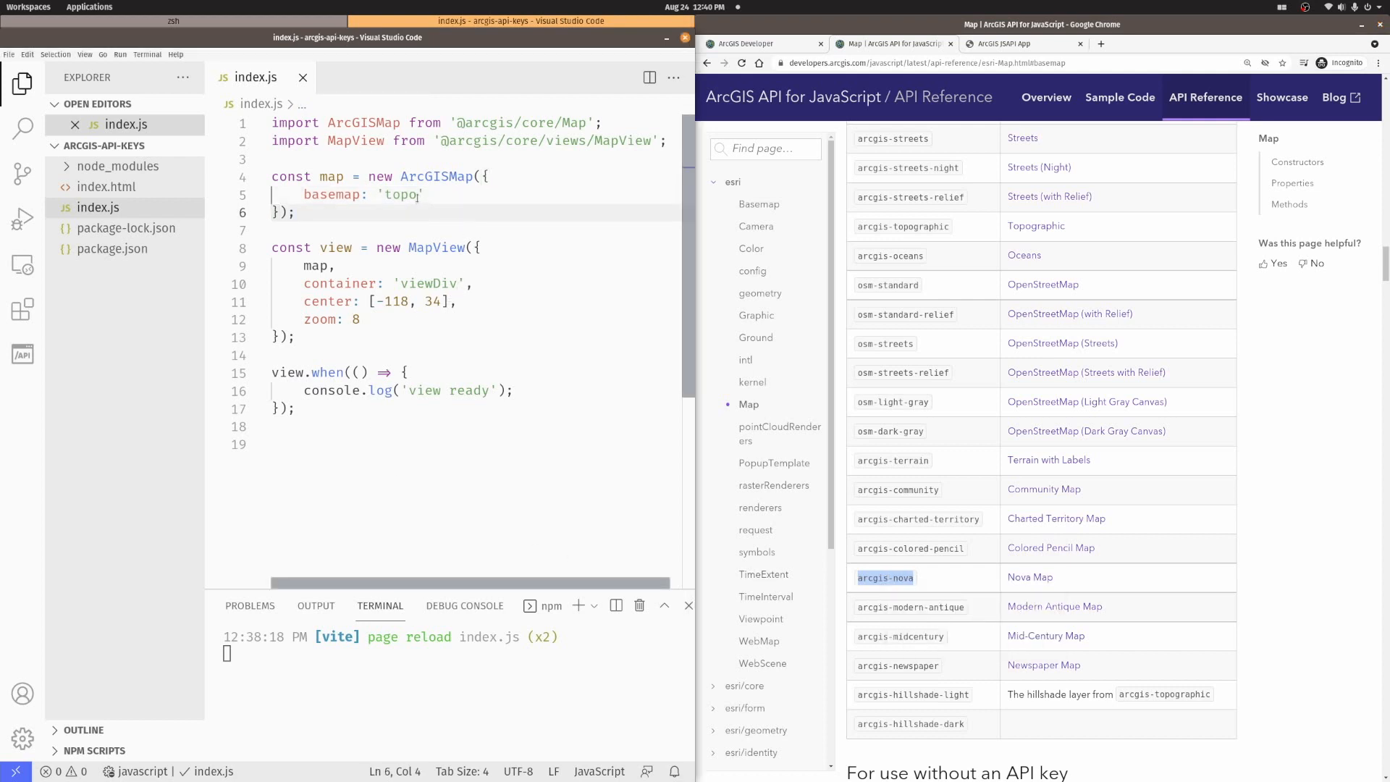
{"action": "type", "text": "arcgis-nova"}
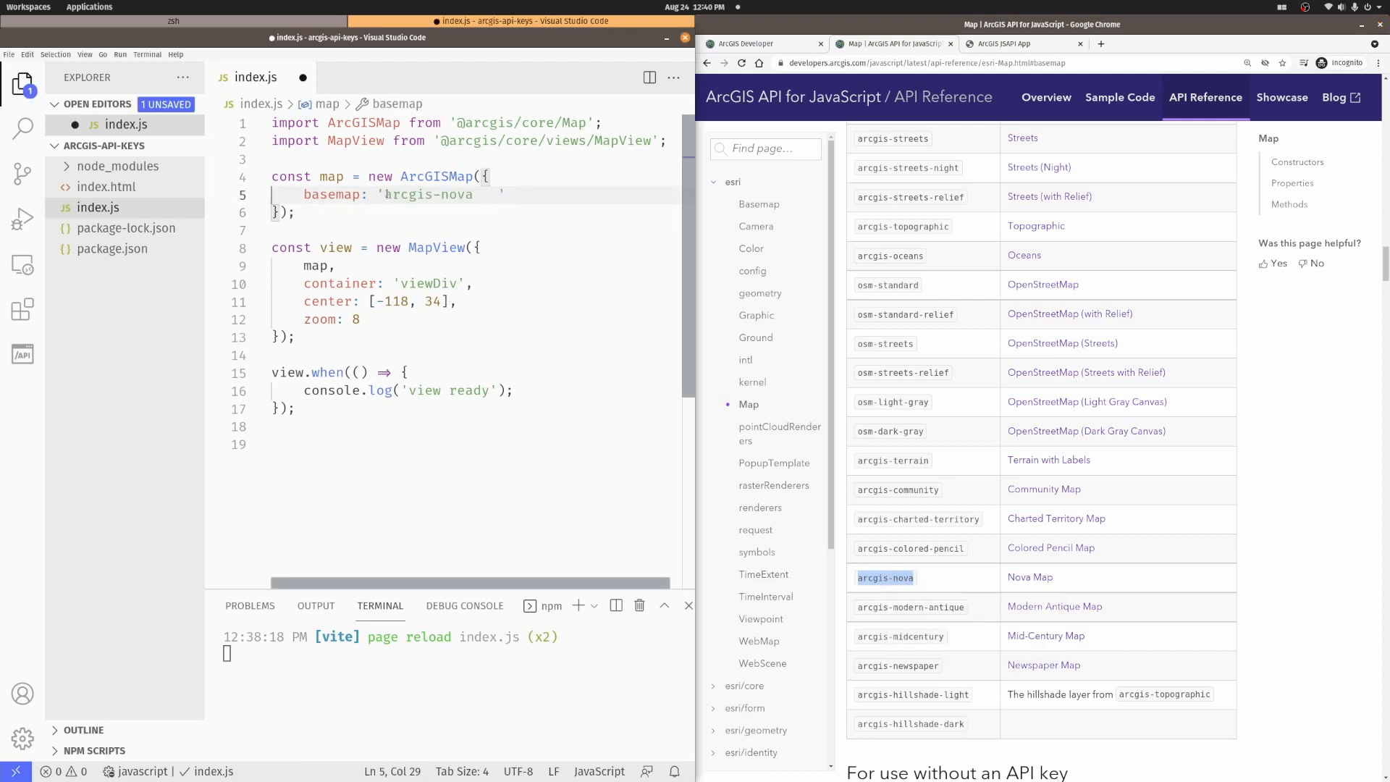
{"action": "key", "text": "ctrl+s"}
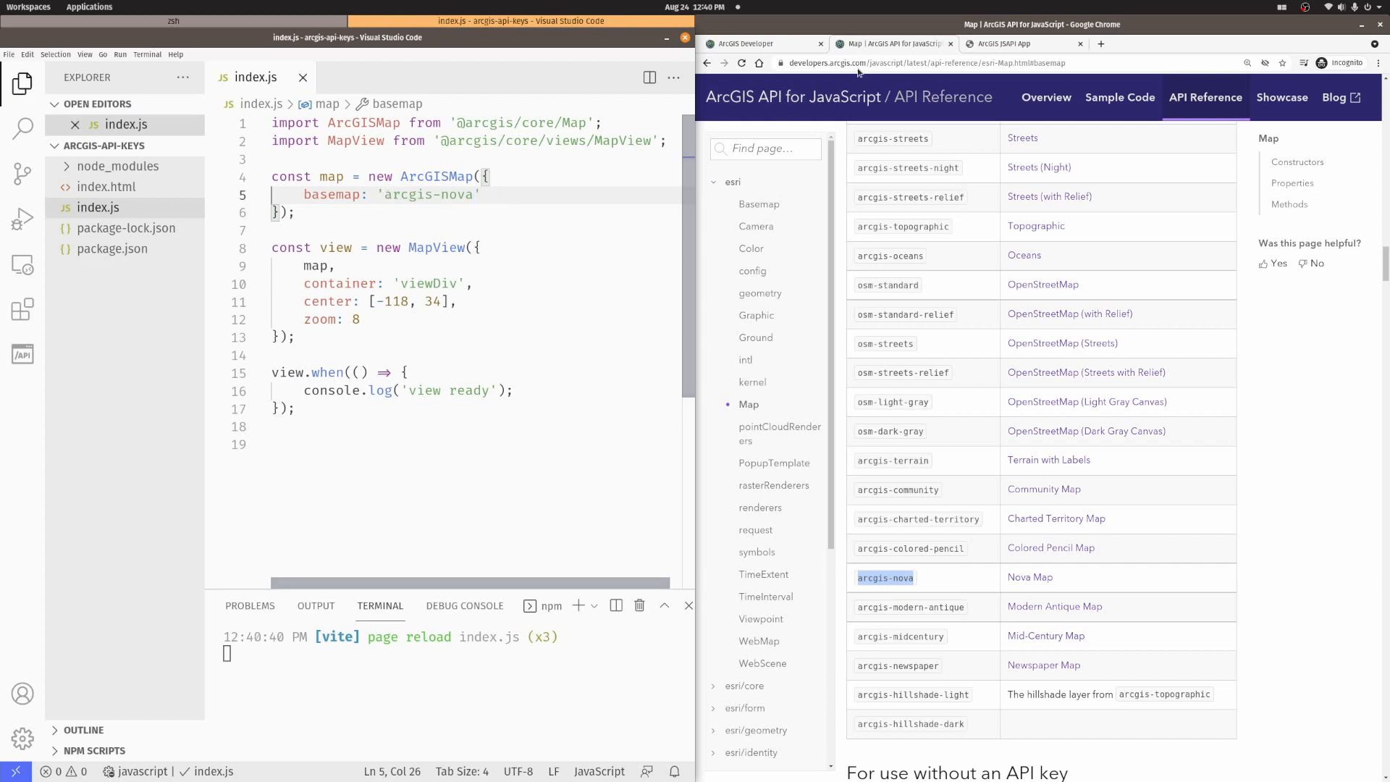
{"action": "left_click", "coordinate": [1021, 44]}
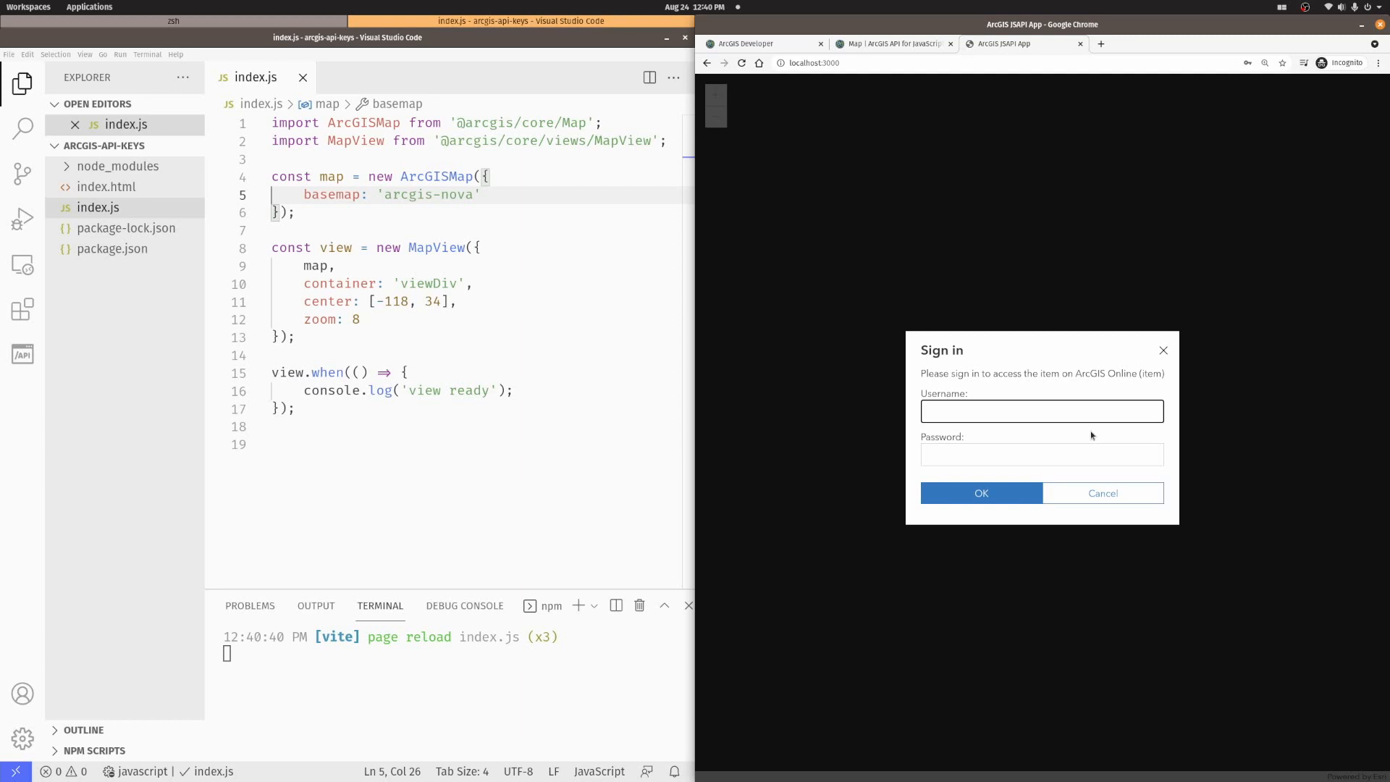
{"action": "left_click", "coordinate": [1042, 412]}
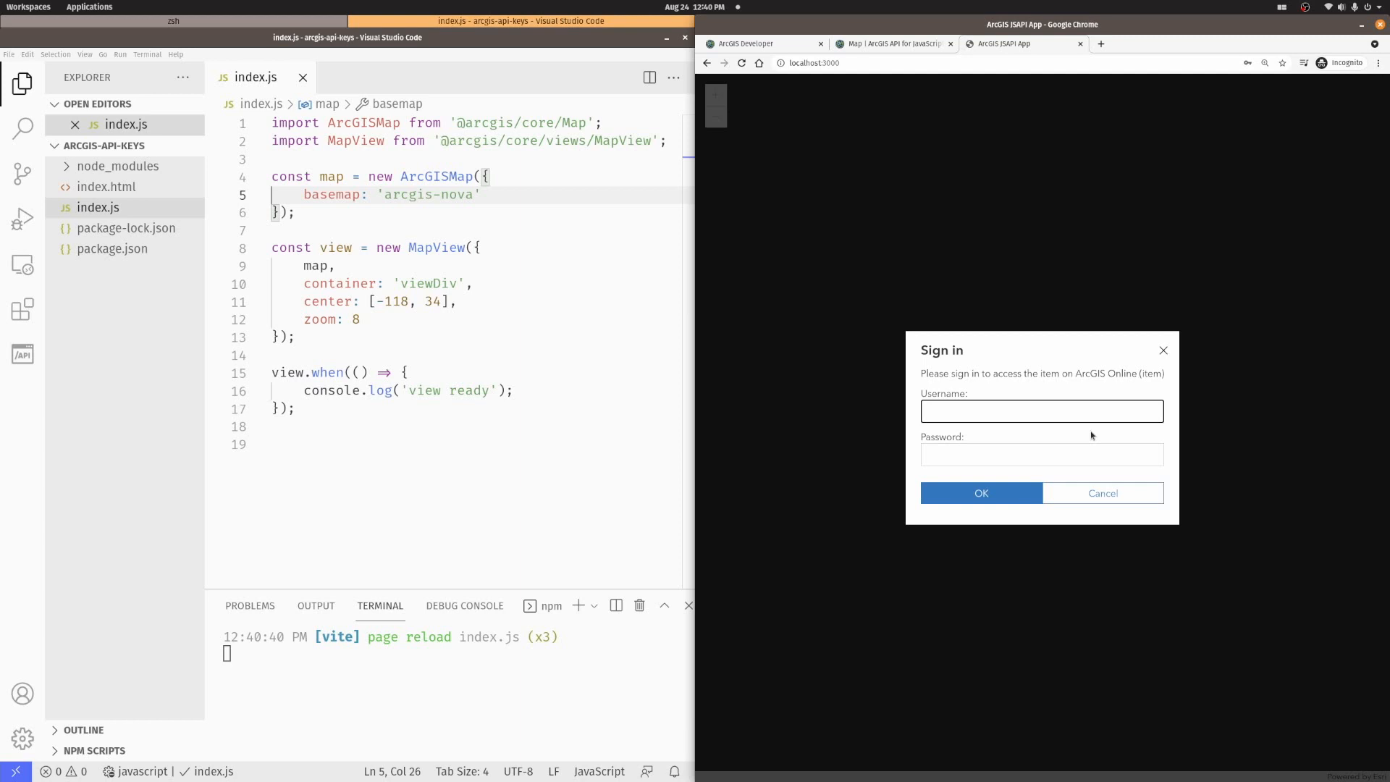
Step: Go to the ArcGIS Developer dashboard's API keys page listing 'demo key' and 'glitch-demo'
{"action": "left_click", "coordinate": [1042, 411]}
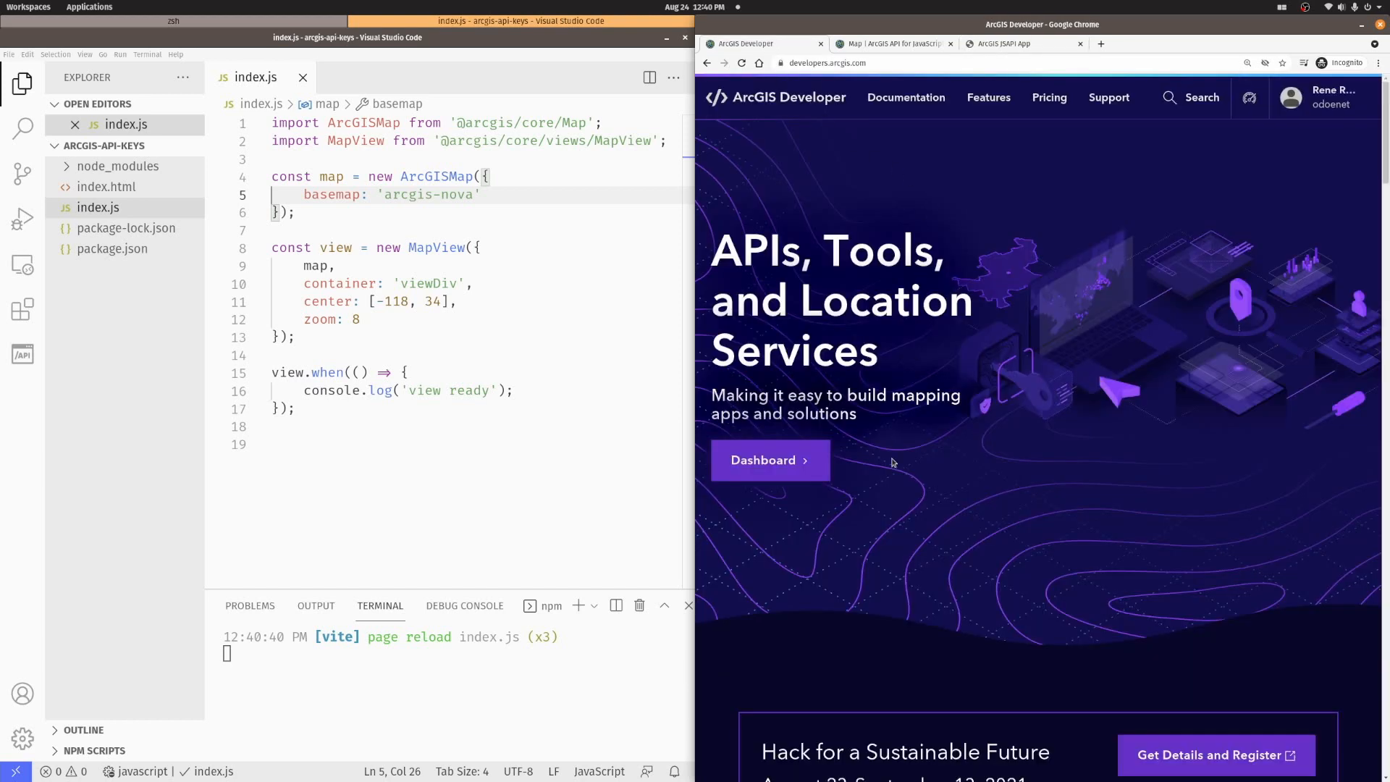
{"action": "mouse_move", "coordinate": [889, 519]}
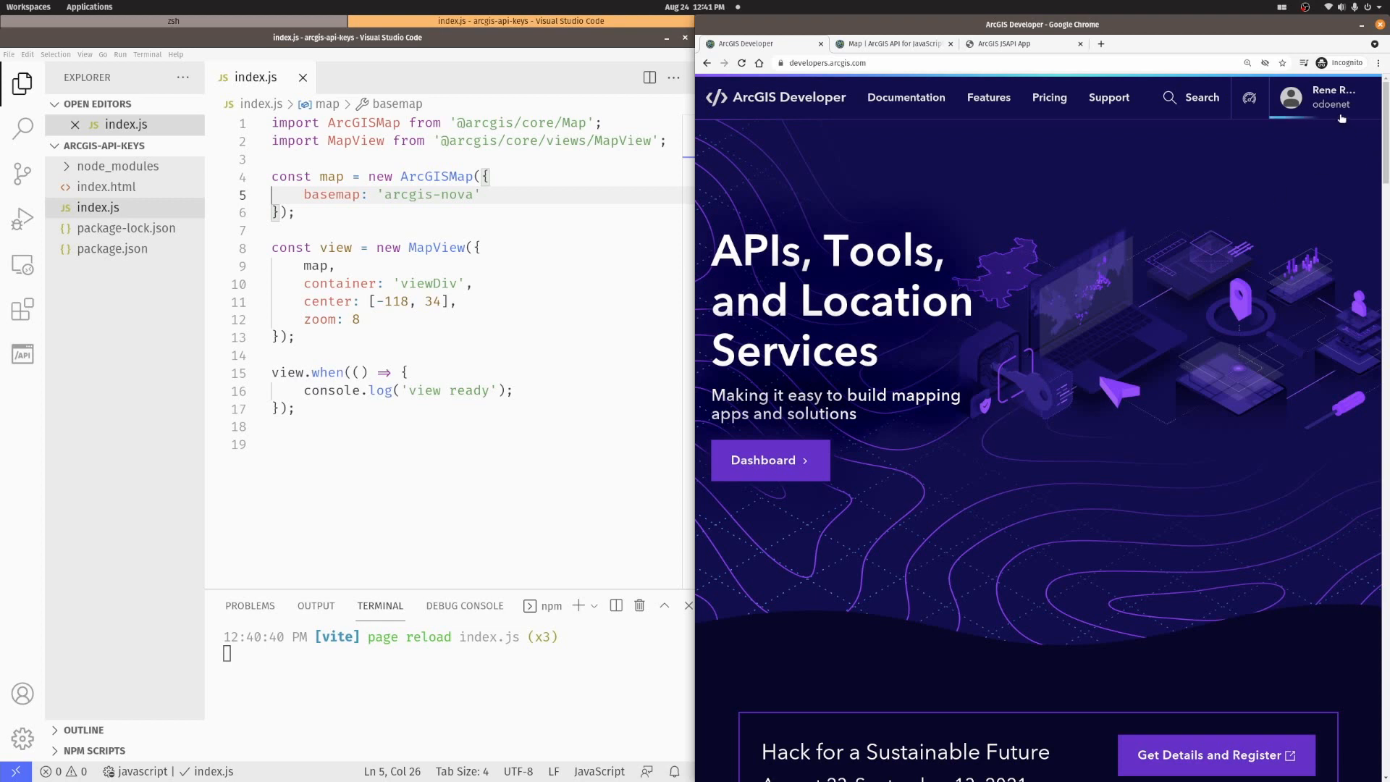
{"action": "mouse_move", "coordinate": [1235, 113]}
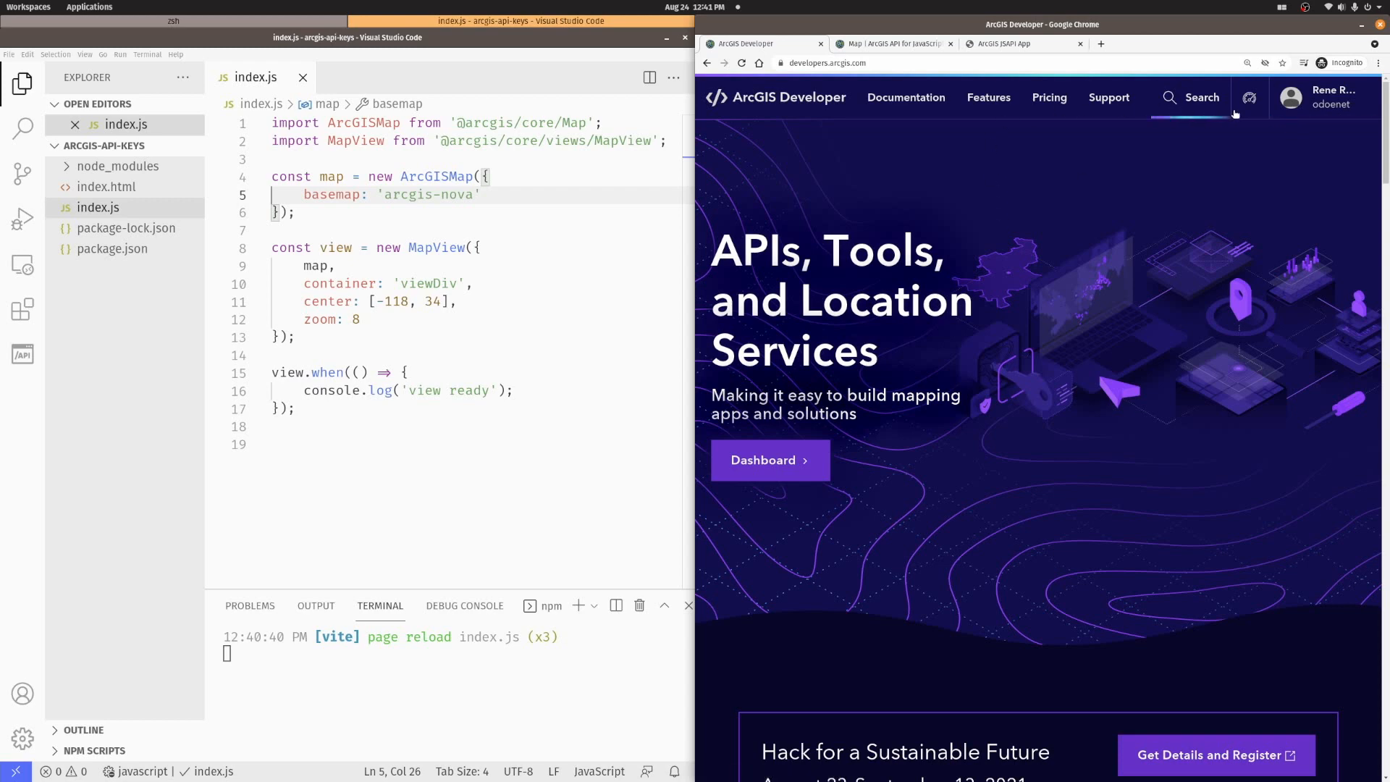
{"action": "left_click", "coordinate": [770, 460]}
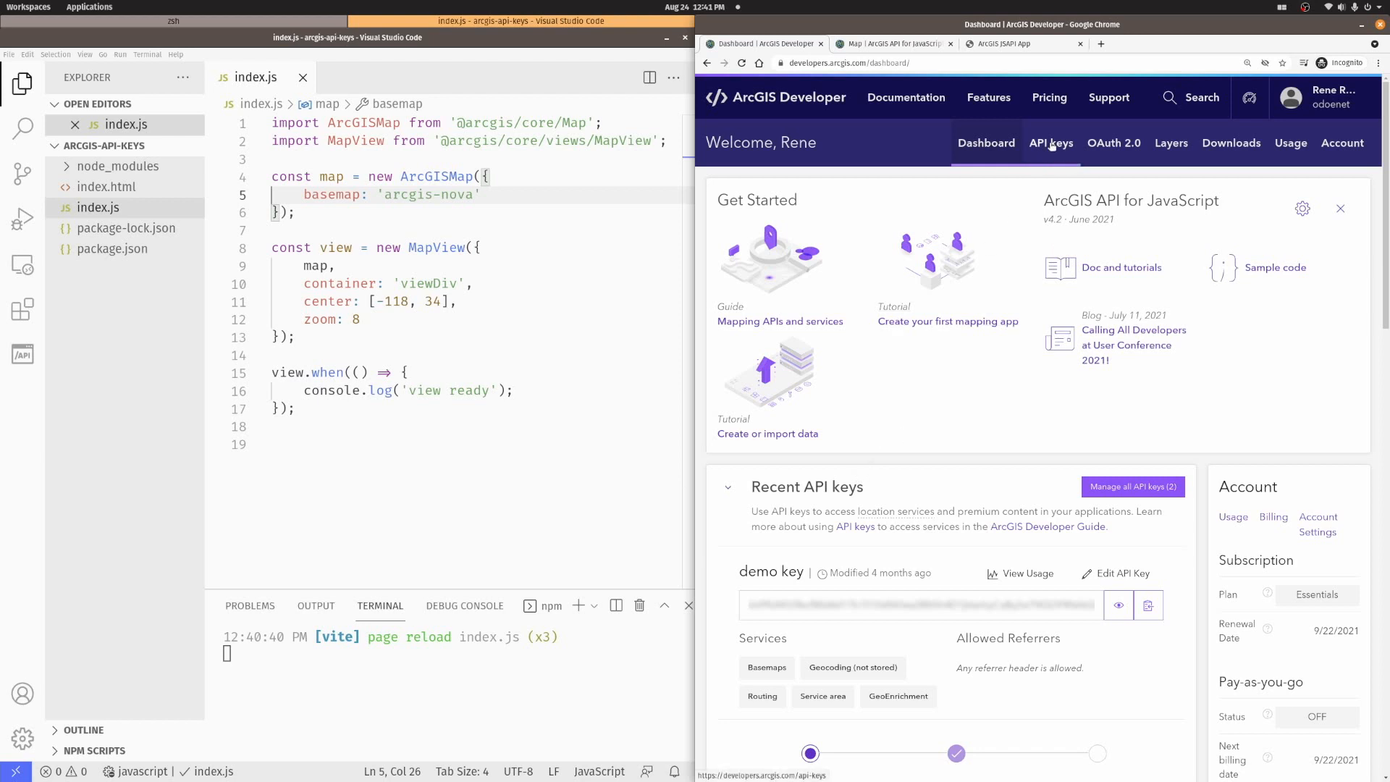
{"action": "left_click", "coordinate": [1051, 142]}
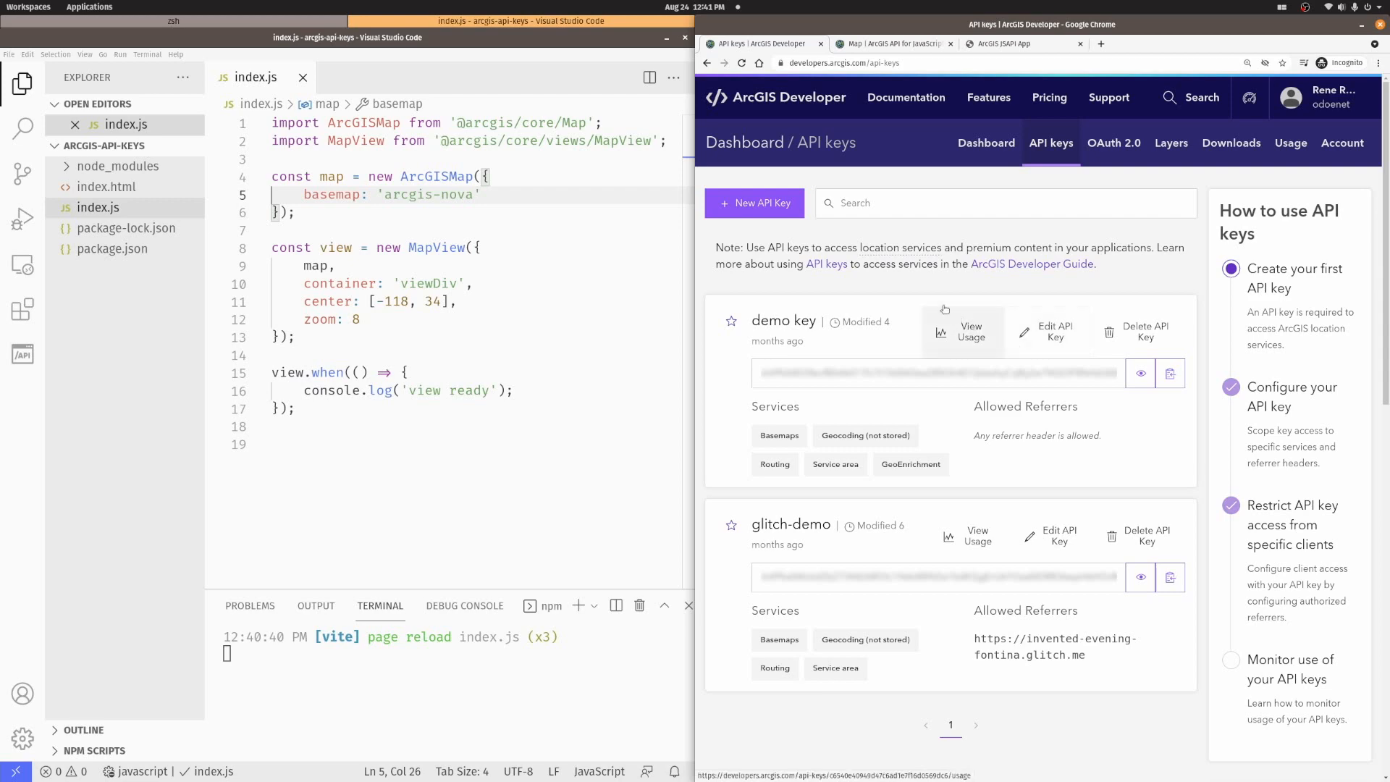
Step: Create an API key titled 'Fun Key' with the description 'Having some fun'
{"action": "left_click", "coordinate": [758, 203]}
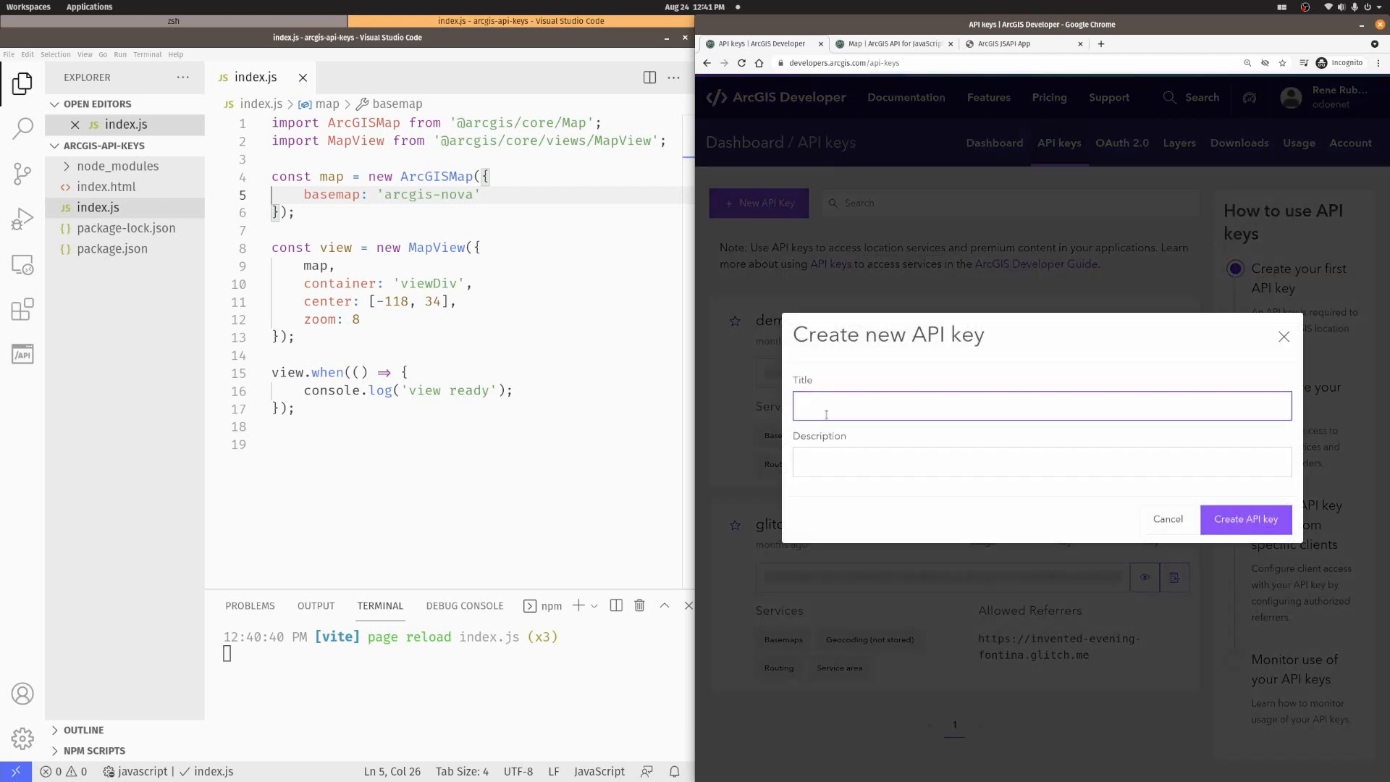
{"action": "type", "text": "Fun Key"}
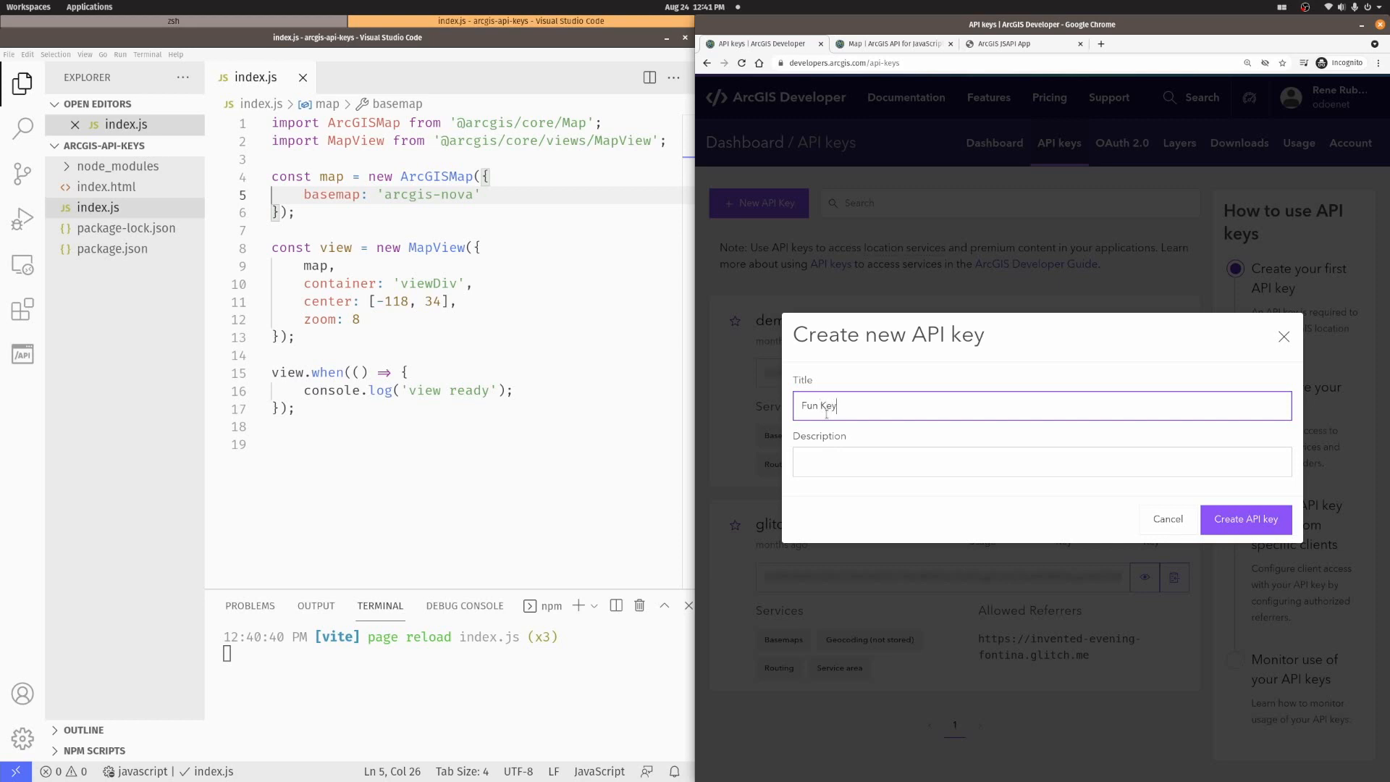
{"action": "left_click", "coordinate": [1042, 461]}
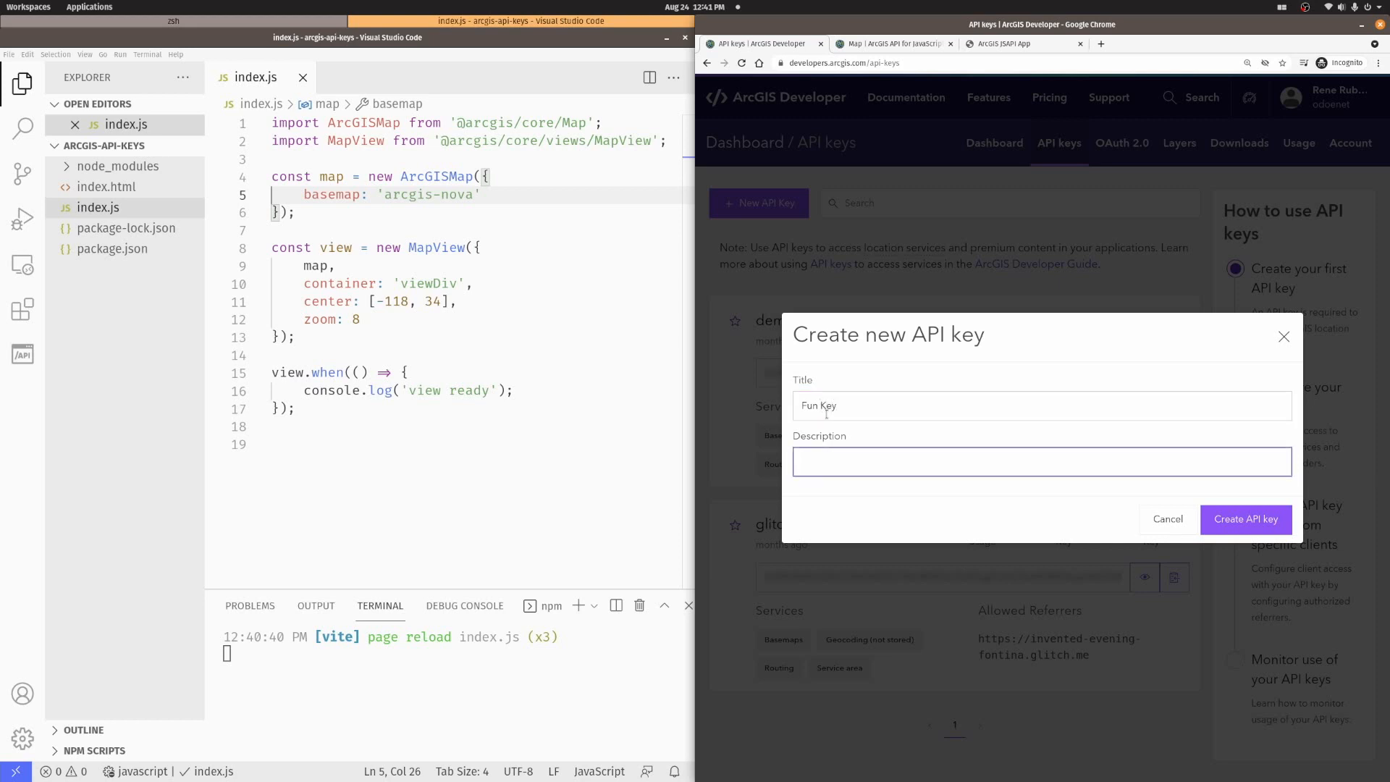
{"action": "type", "text": "Having s"}
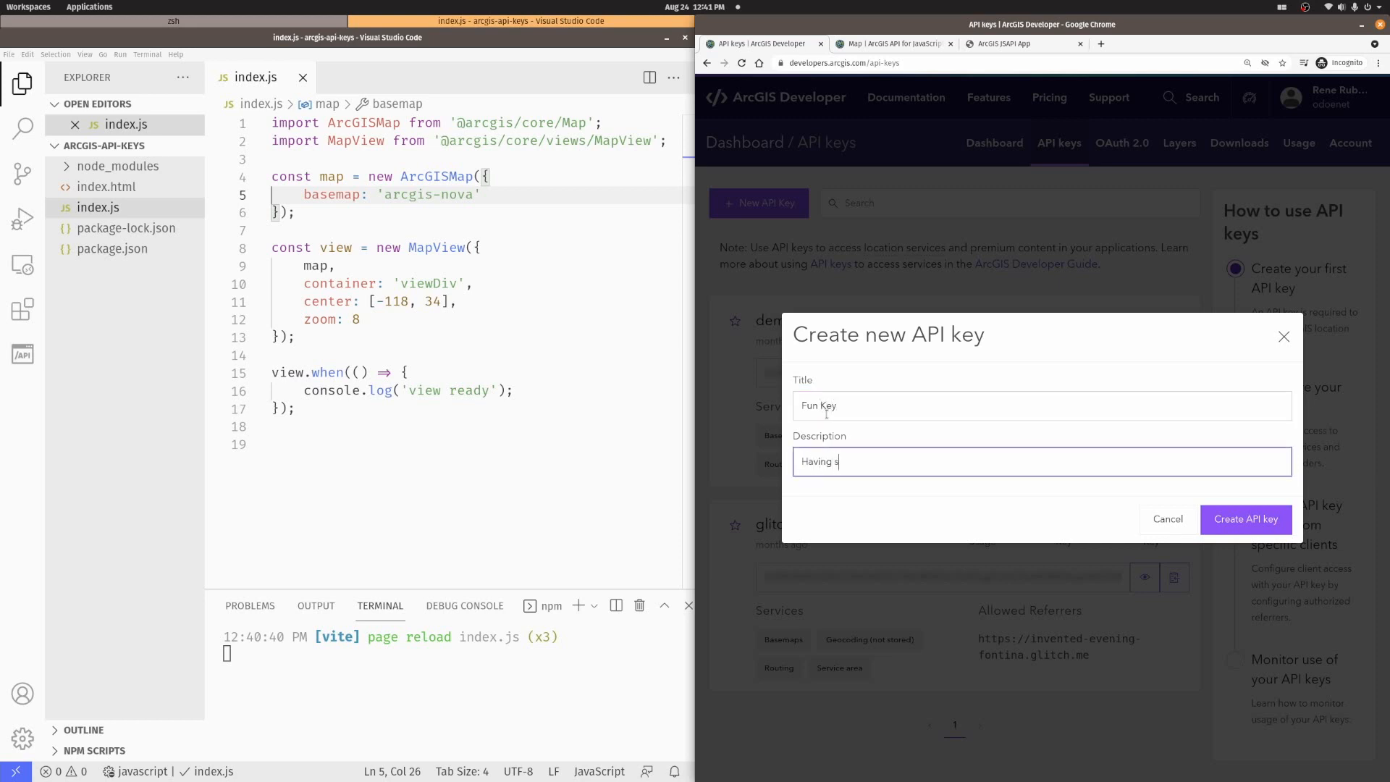
{"action": "type", "text": "ome fun"}
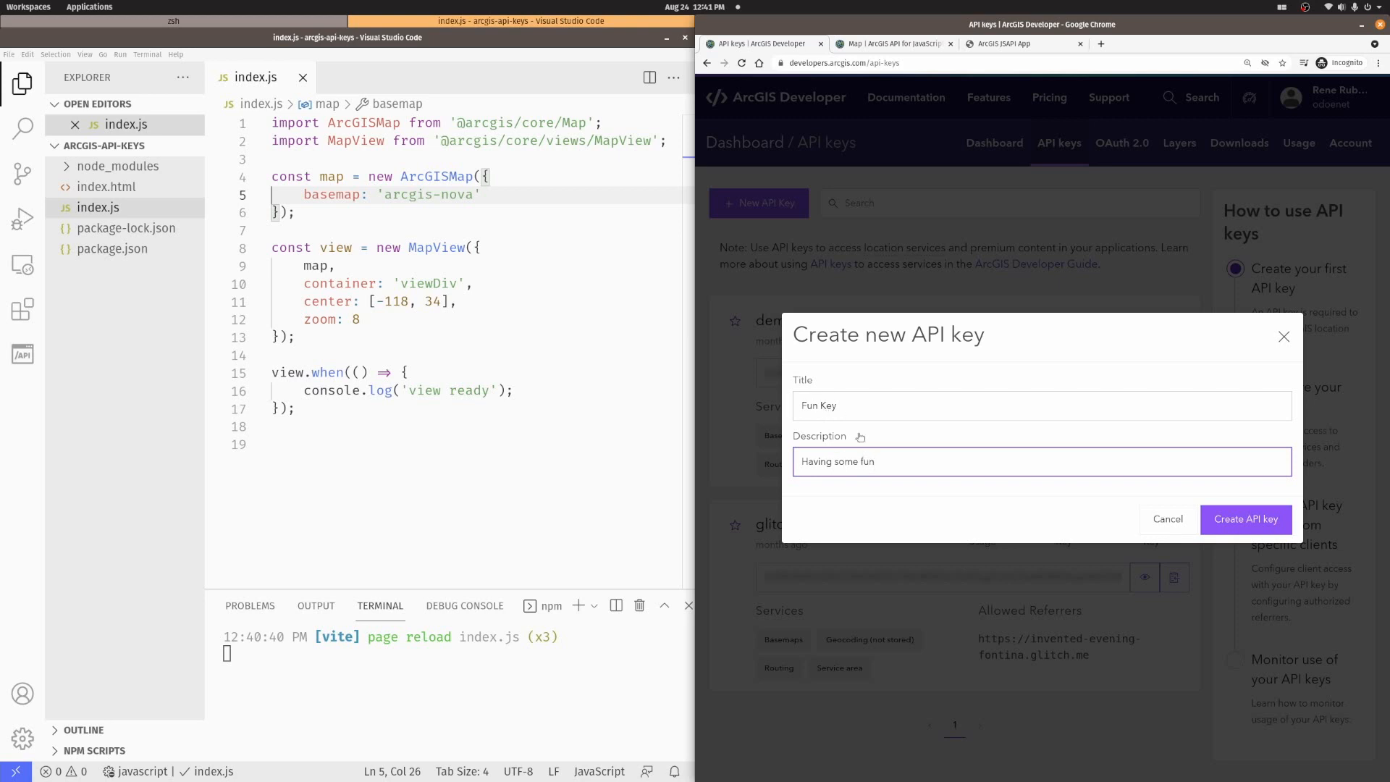
{"action": "left_click", "coordinate": [1247, 519]}
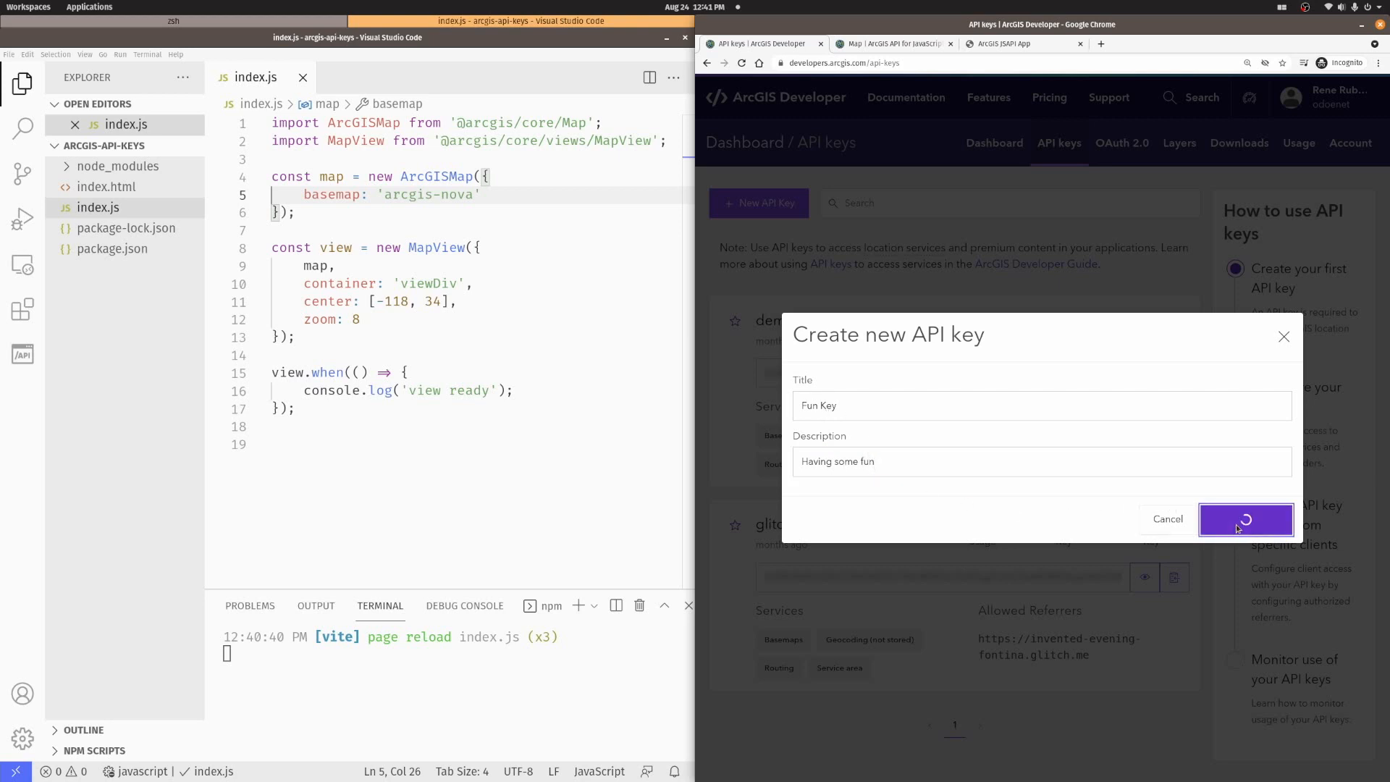
{"action": "left_click", "coordinate": [1246, 519]}
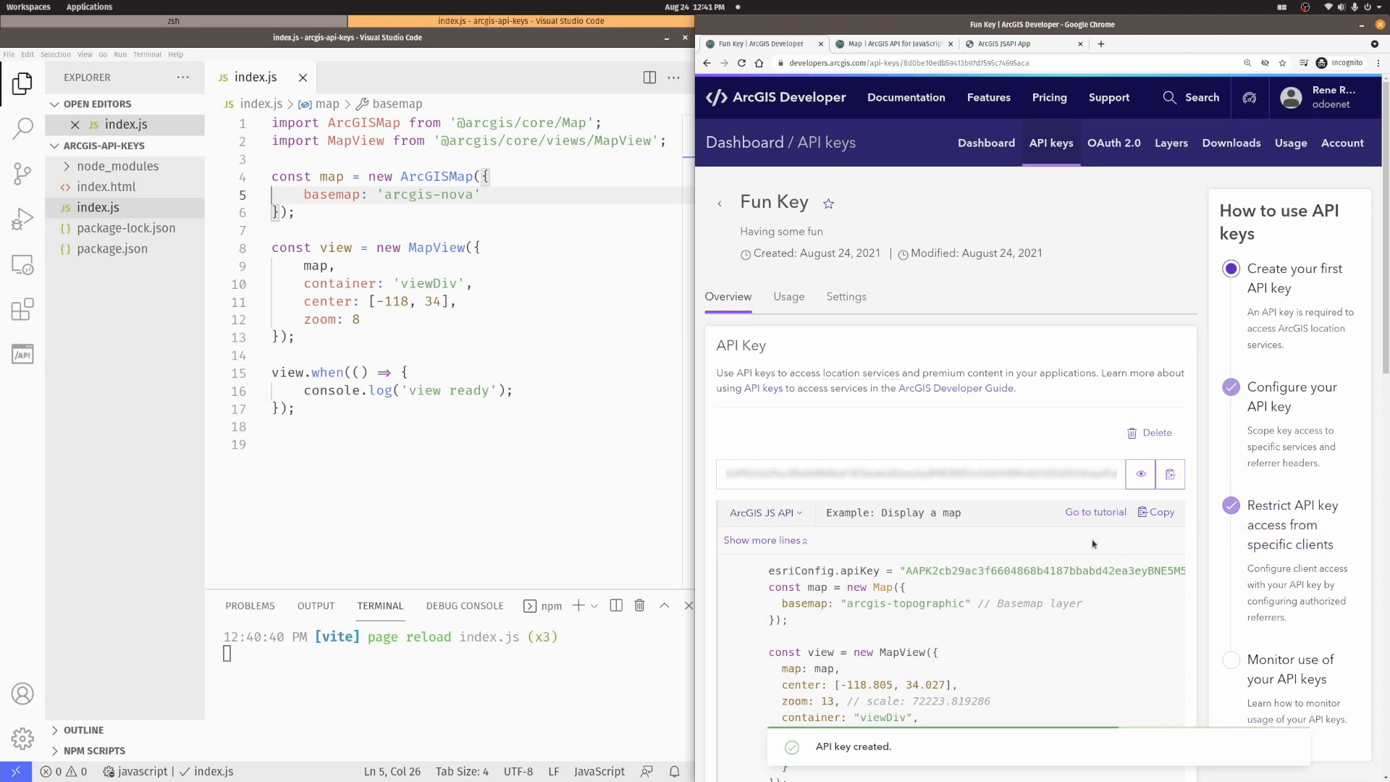
{"action": "mouse_move", "coordinate": [1073, 551]}
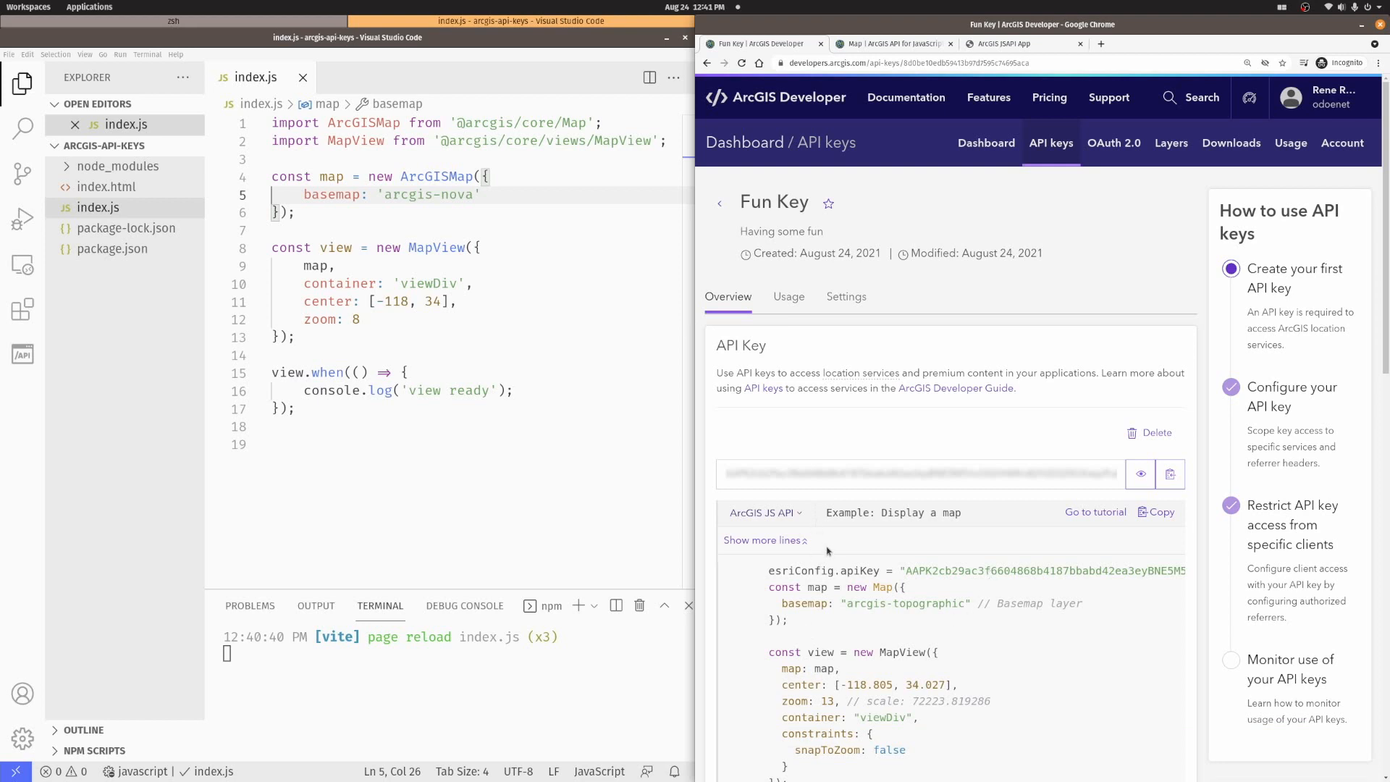
{"action": "scroll", "scroll_direction": "down", "scroll_amount": 3}
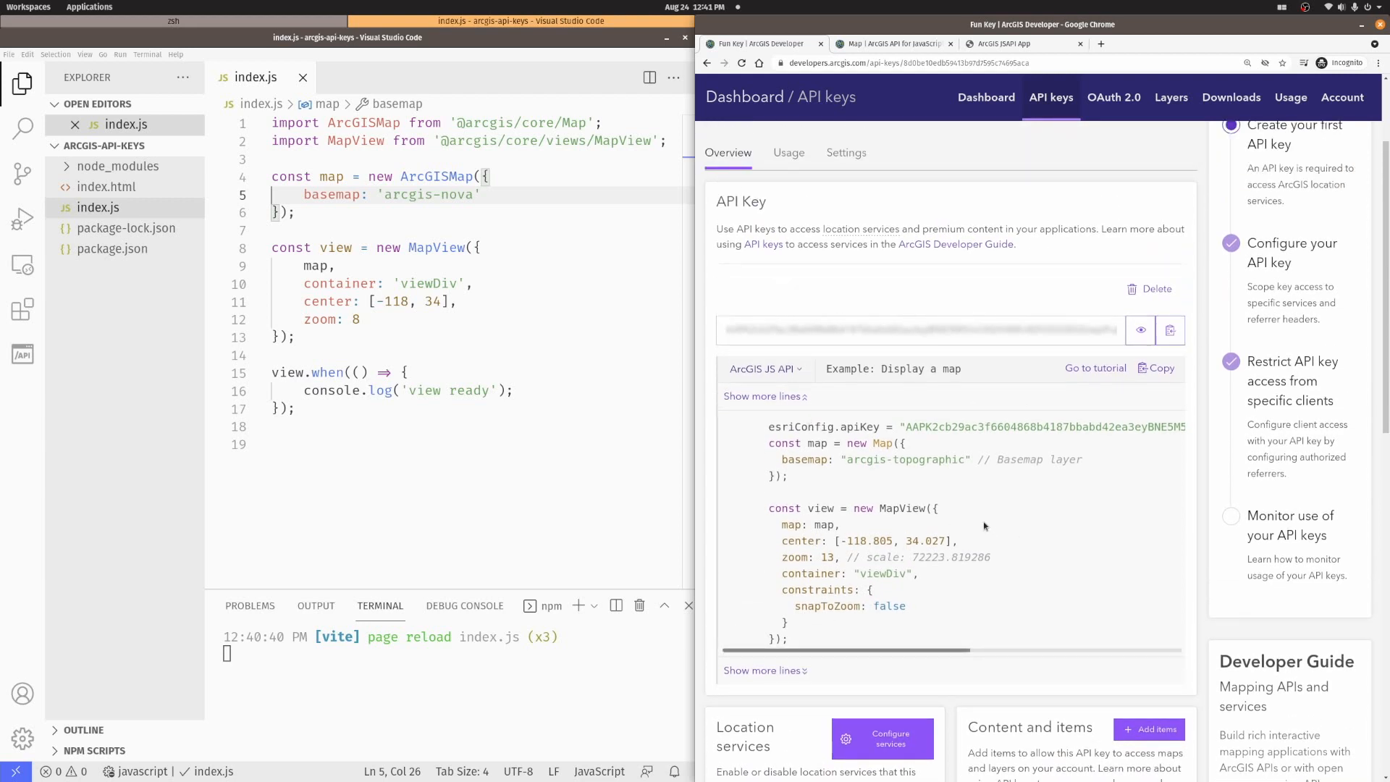
{"action": "mouse_move", "coordinate": [951, 449]}
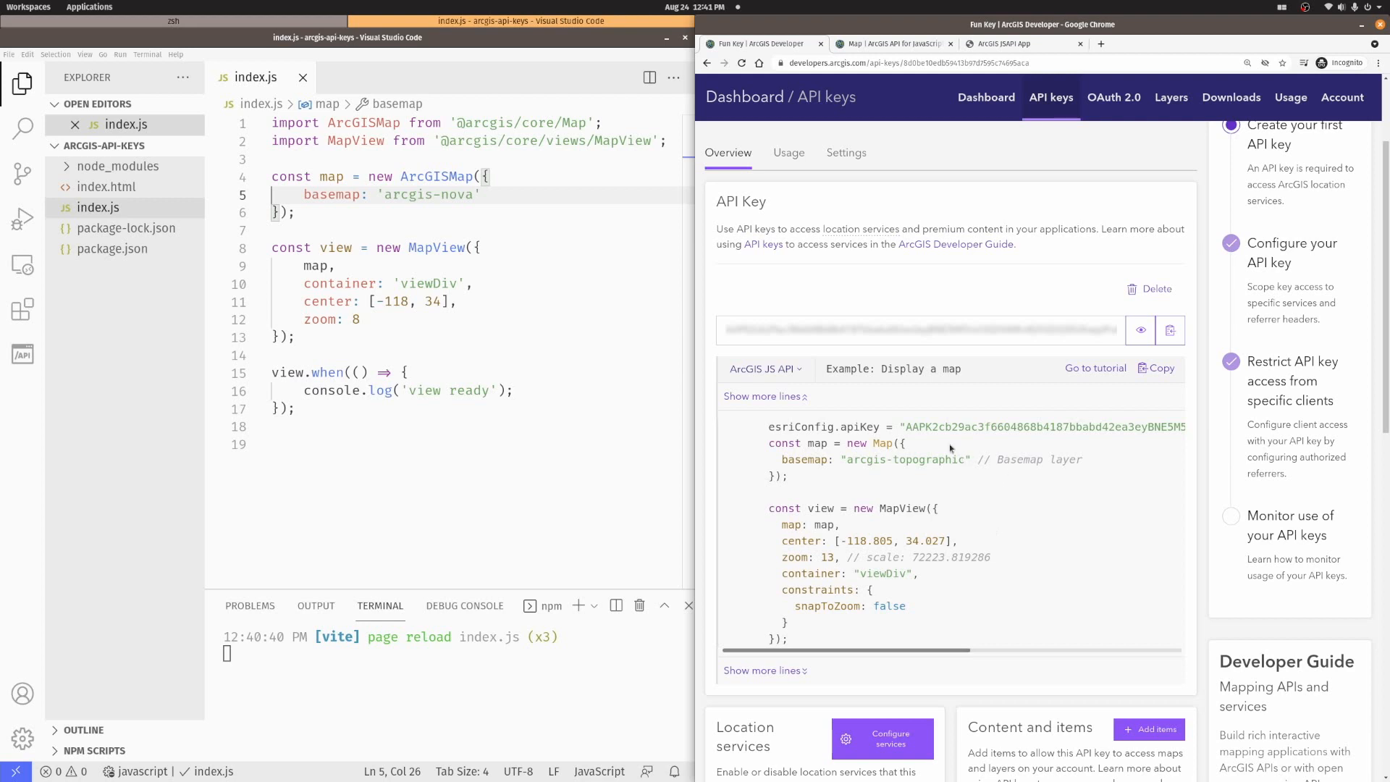
{"action": "mouse_move", "coordinate": [1170, 330]}
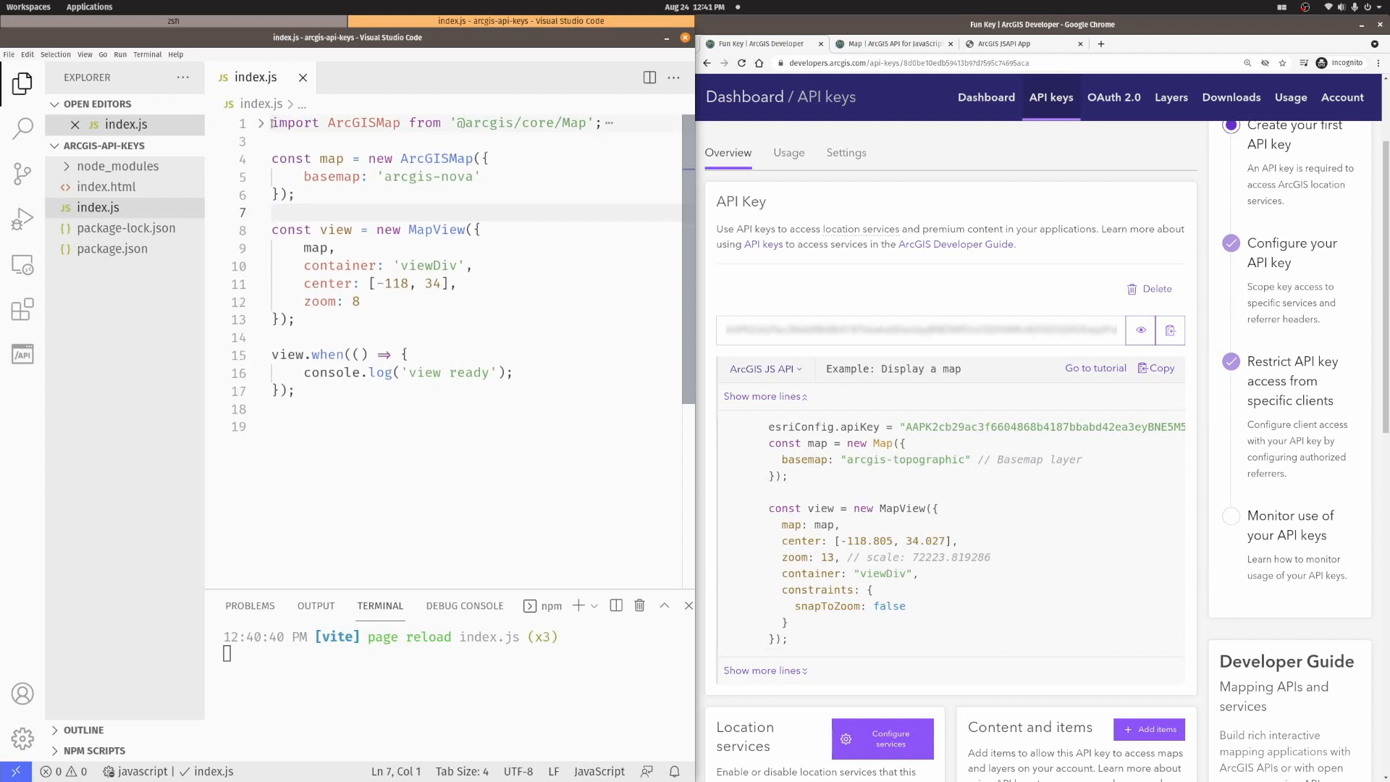
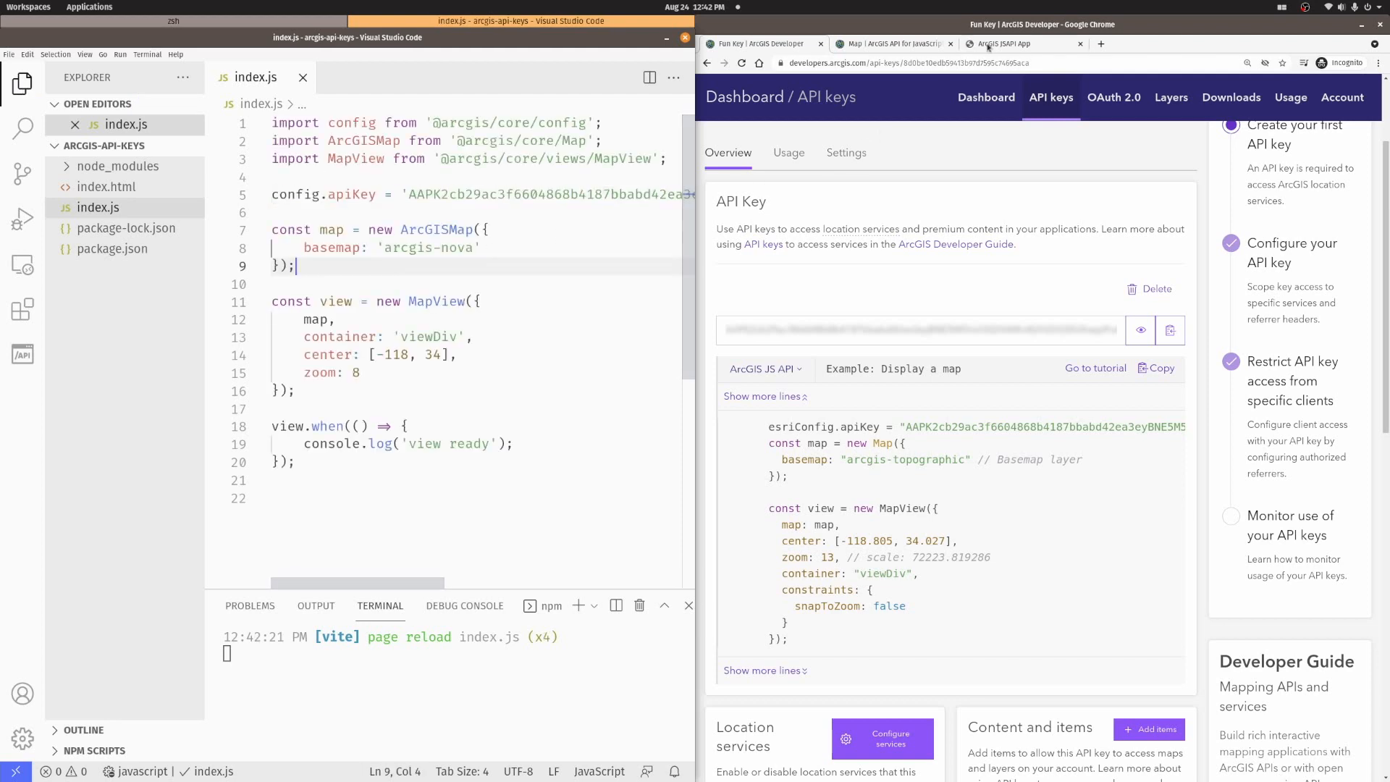
Step: Confirm the Nova map renders with the key, then copy 'arcgis-newspaper' from the basemap docs
{"action": "left_click", "coordinate": [1005, 43]}
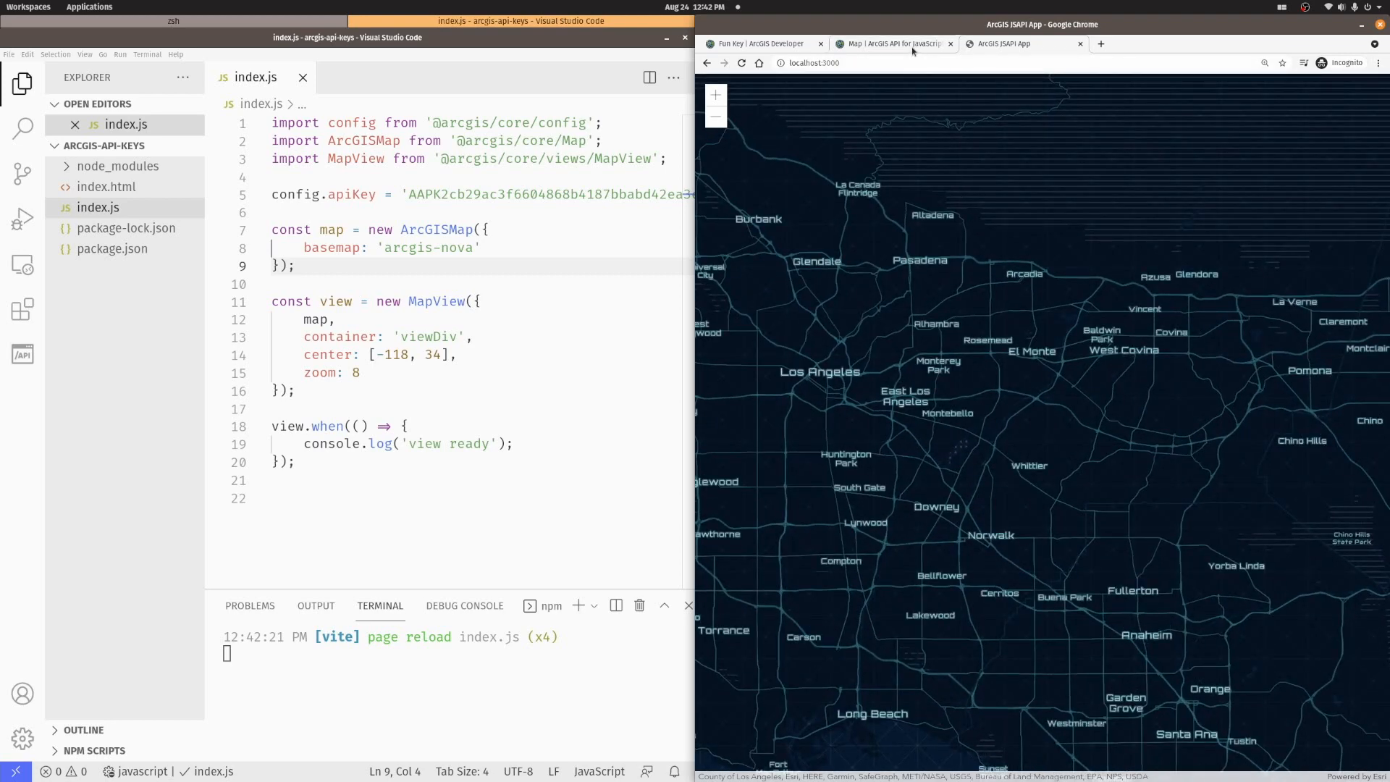
{"action": "left_click", "coordinate": [891, 43]}
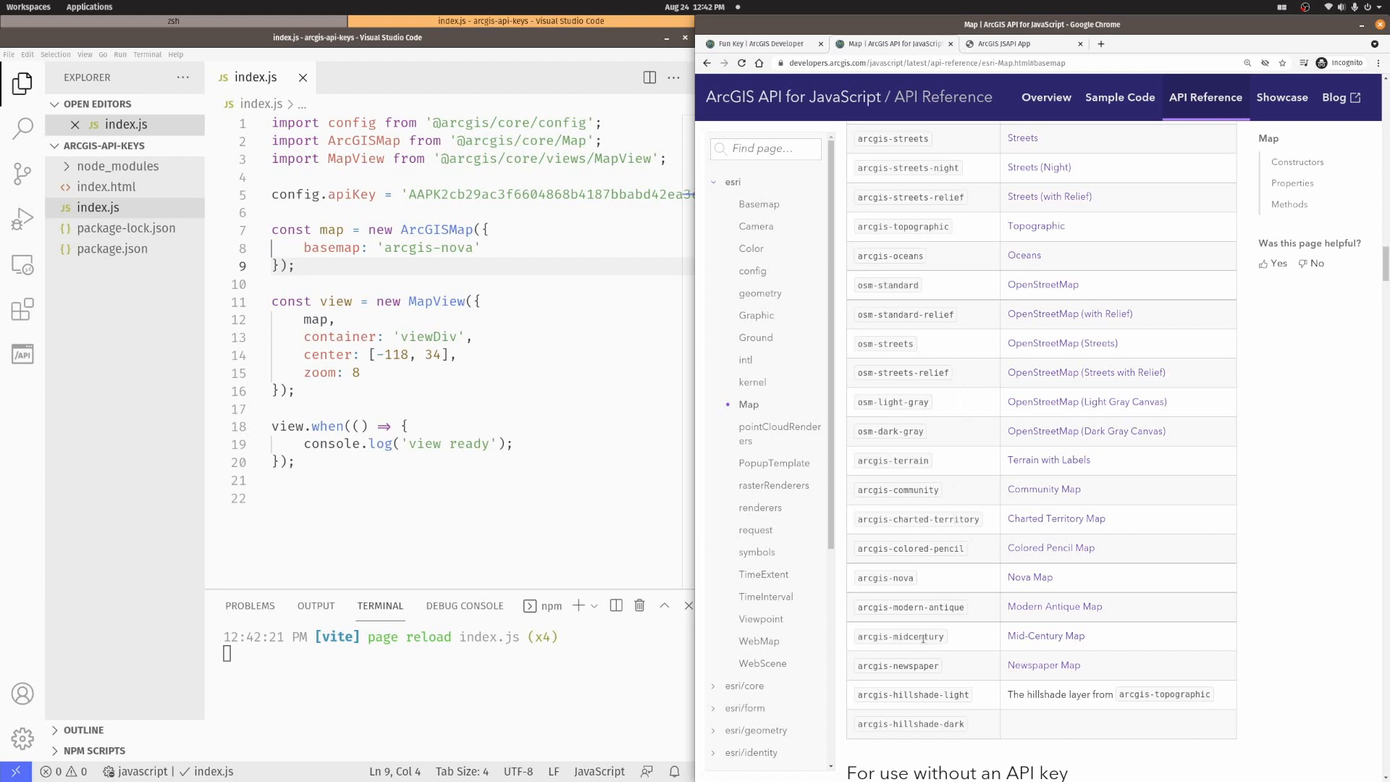
{"action": "mouse_move", "coordinate": [919, 666]}
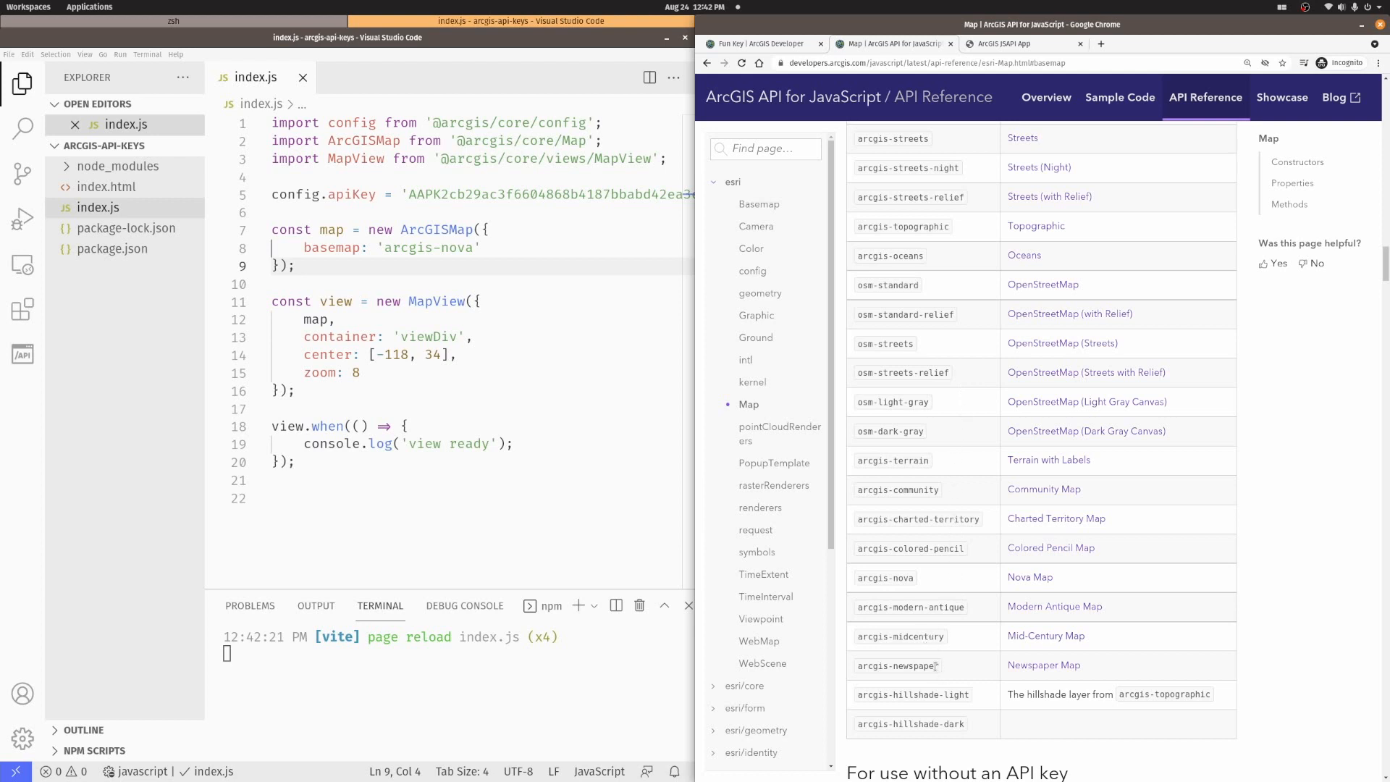
{"action": "right_click", "coordinate": [897, 665]}
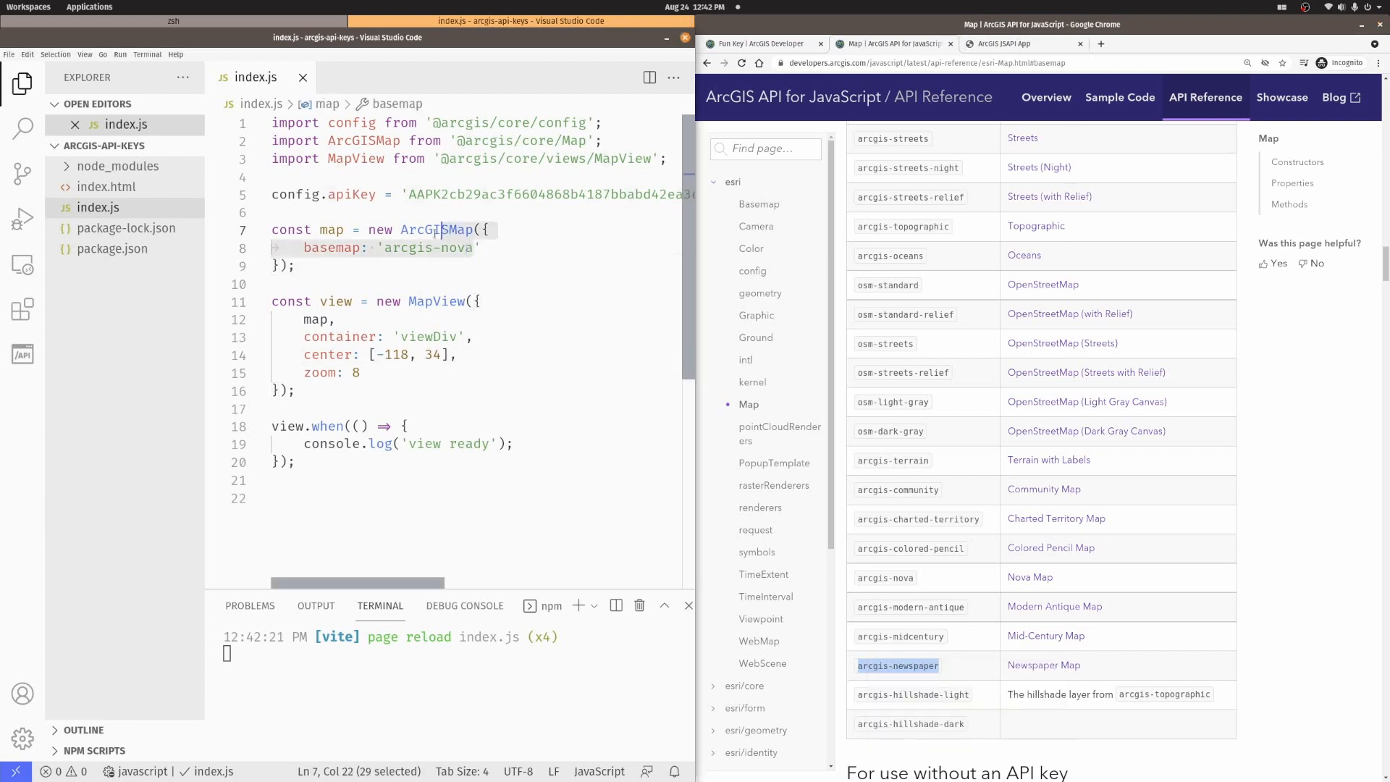
Step: Change the basemap in index.js to 'arcgis-newspaper' and return to the Fun Key page
{"action": "type", "text": "arcgis-newspaper"}
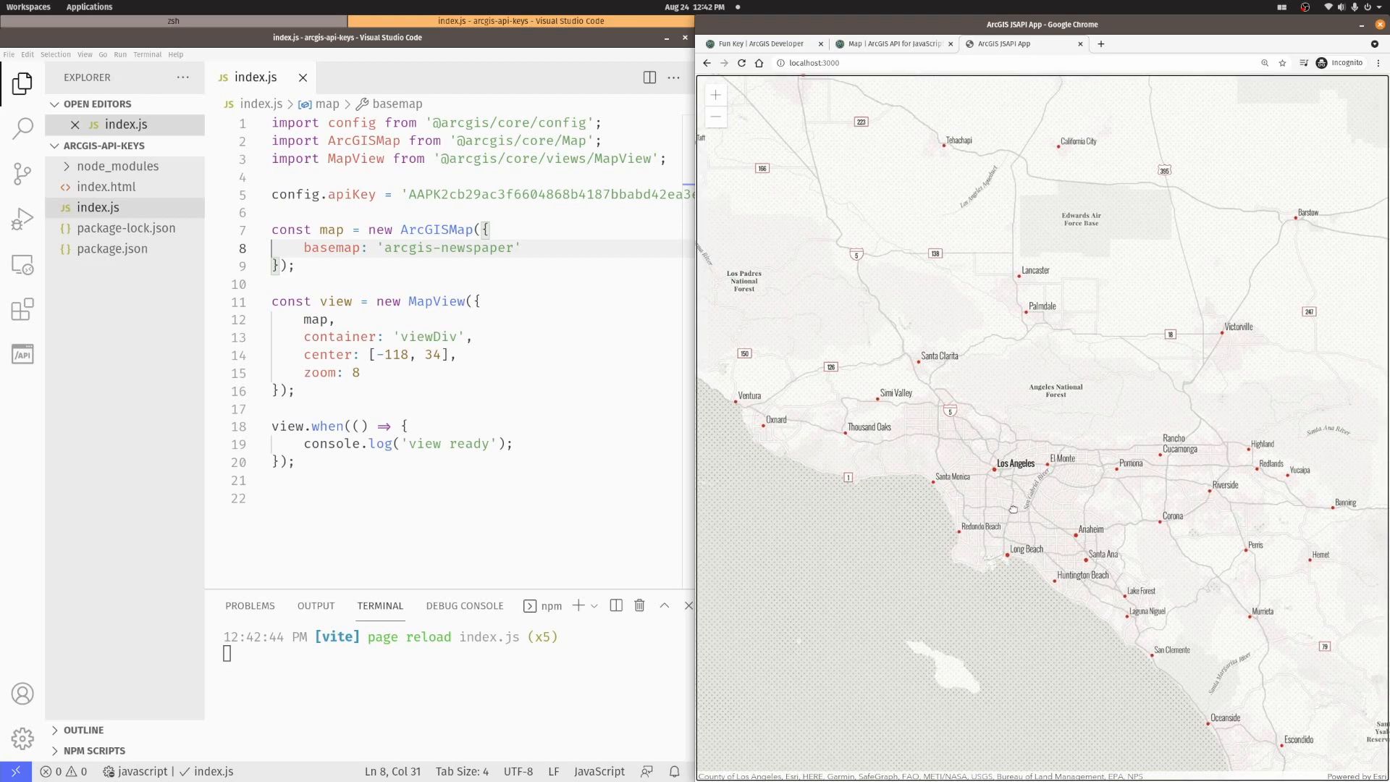
{"action": "mouse_move", "coordinate": [1013, 514]}
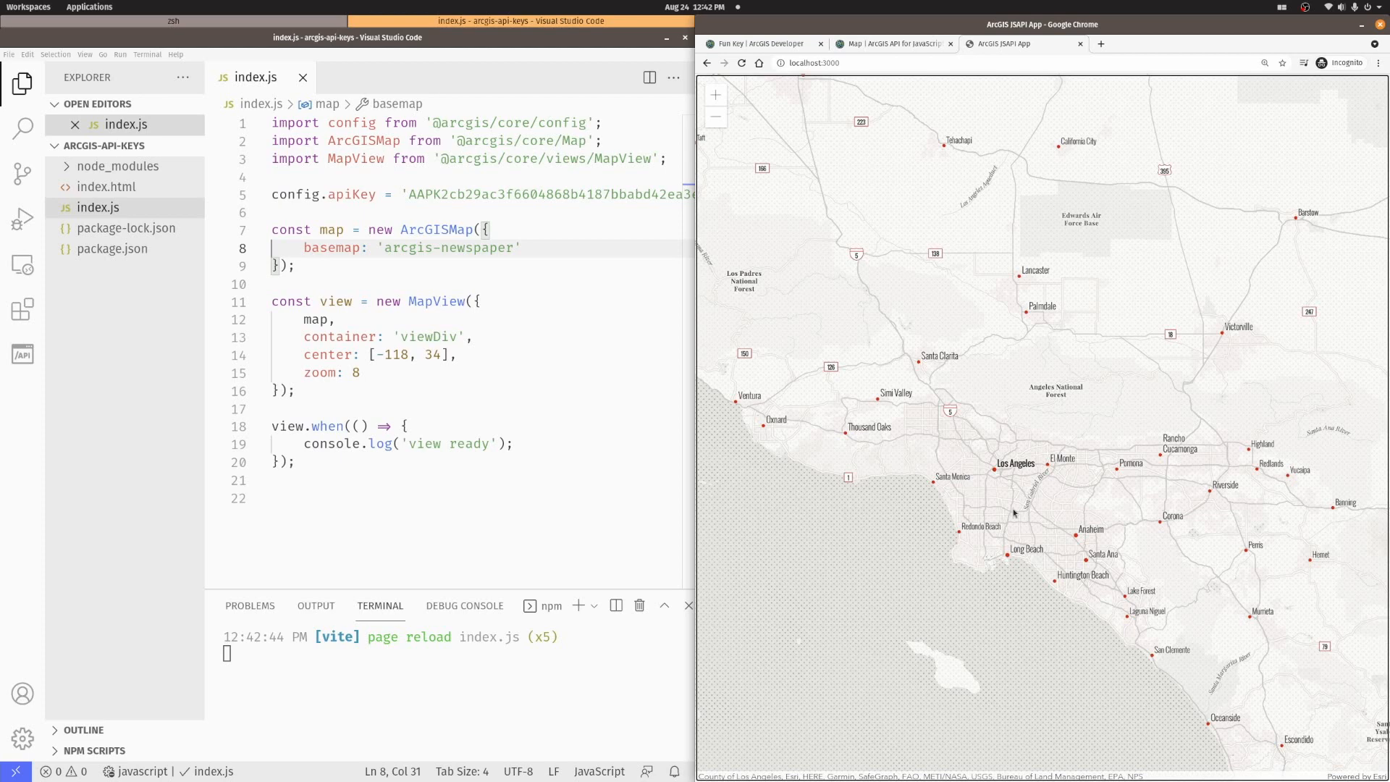
{"action": "left_click", "coordinate": [759, 43]}
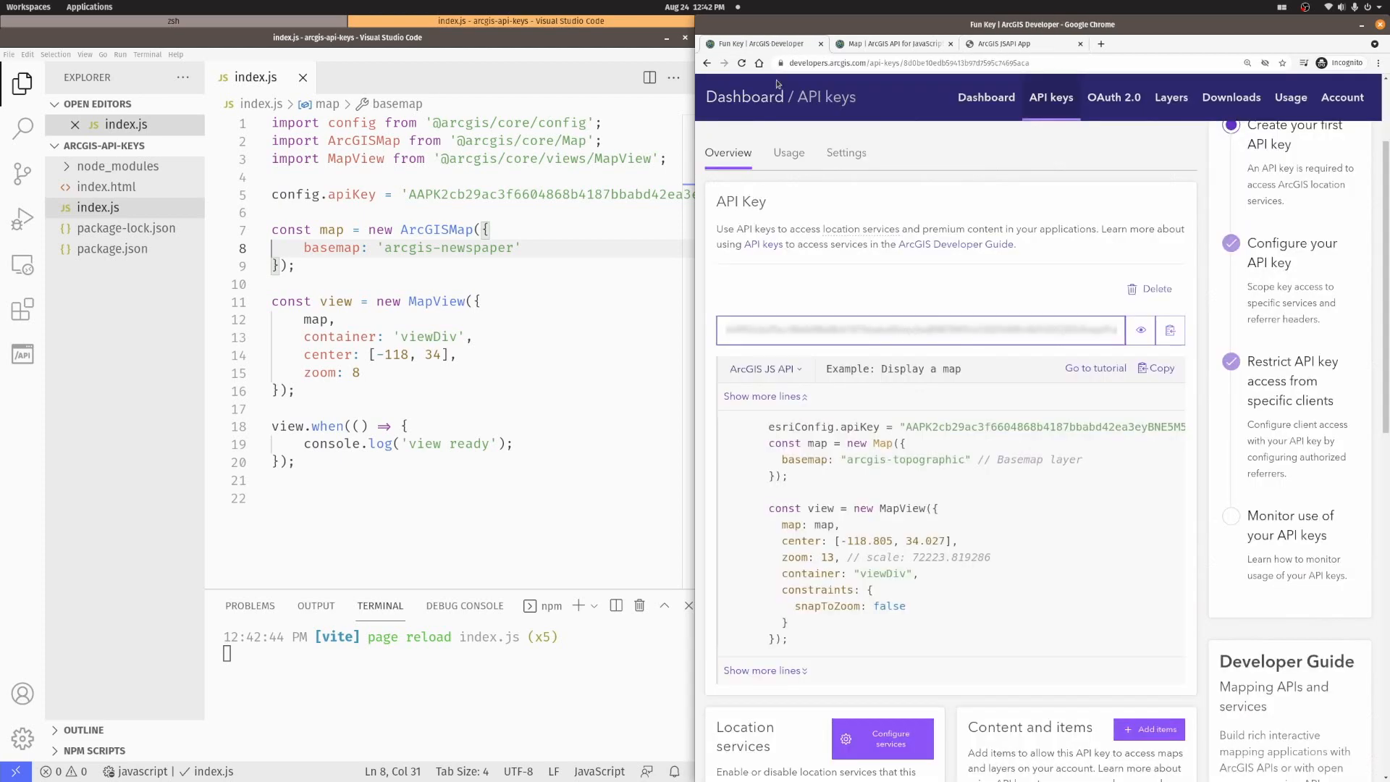
{"action": "mouse_move", "coordinate": [943, 226]}
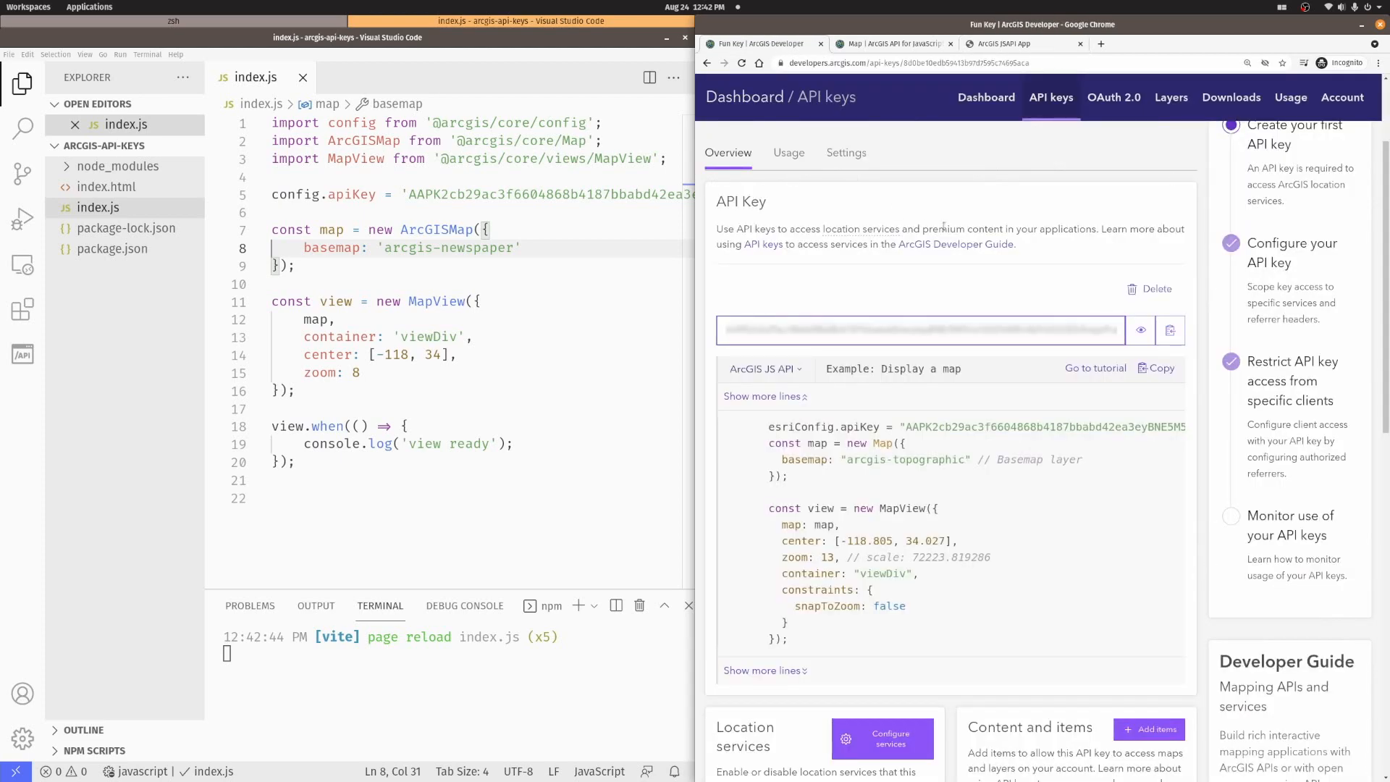